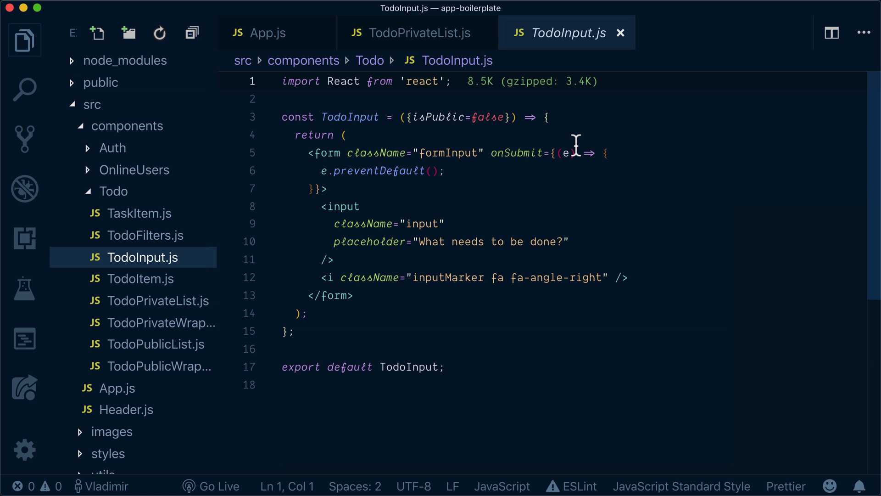
mouse_move(627, 90)
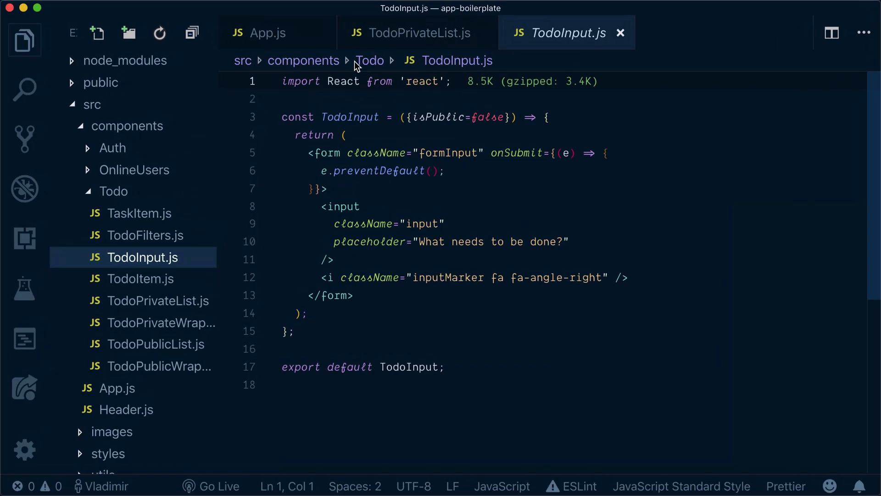
Add import gql from 'graphql-tag' on a new line after the React import.
click(452, 81)
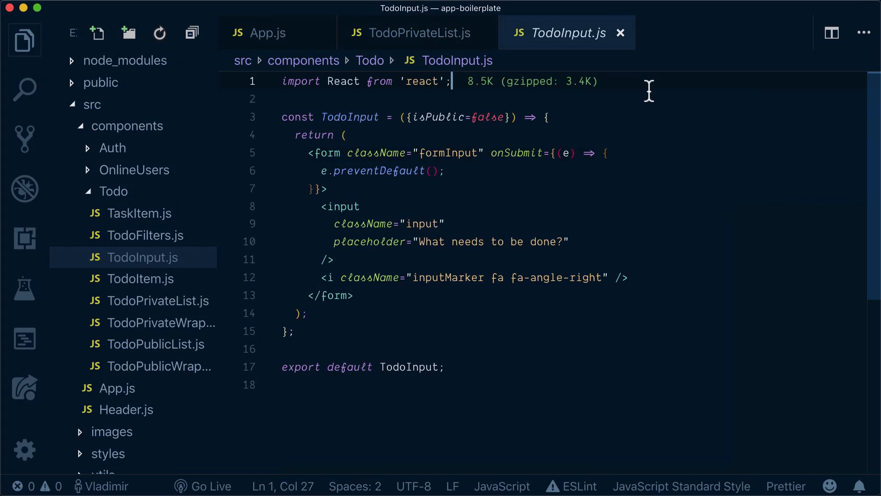
text(import)
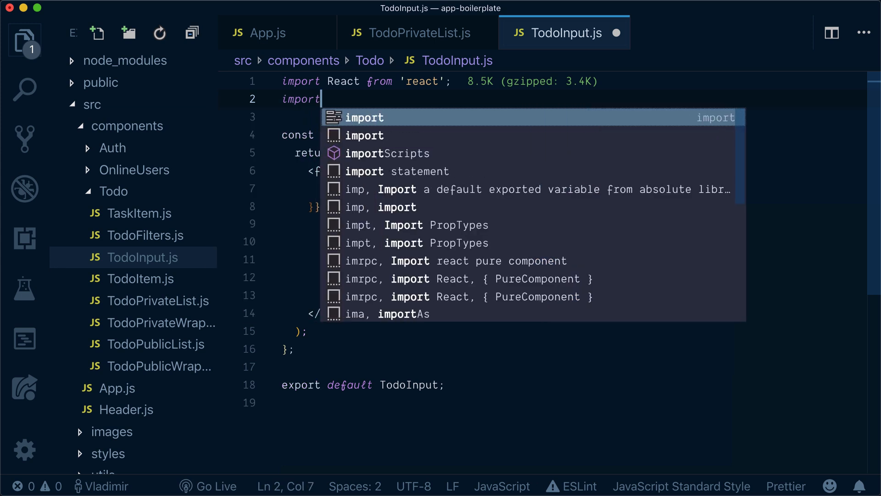
text(gql fr)
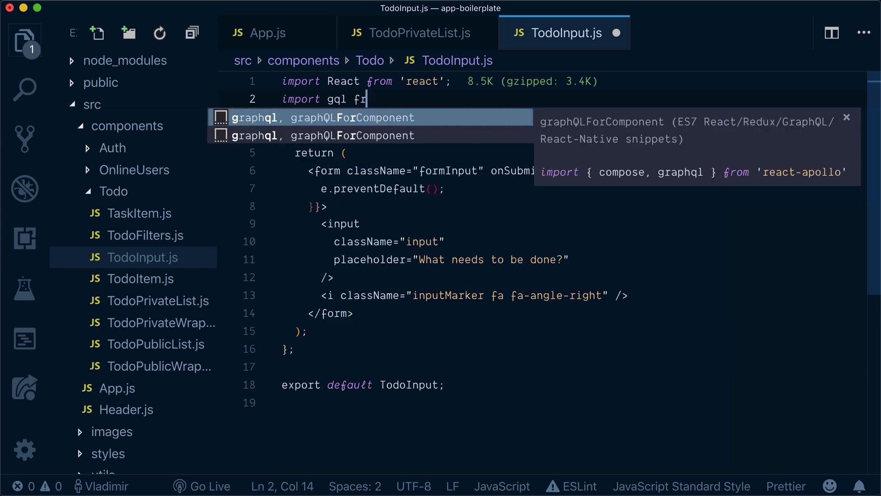
text(om 'graphql')
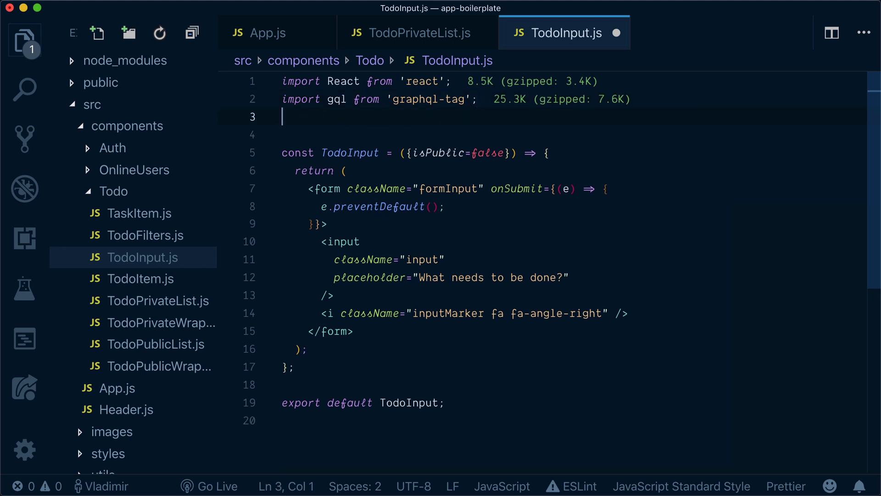
Begin the ADD_TODO constant as a gql template literal.
text(const A)
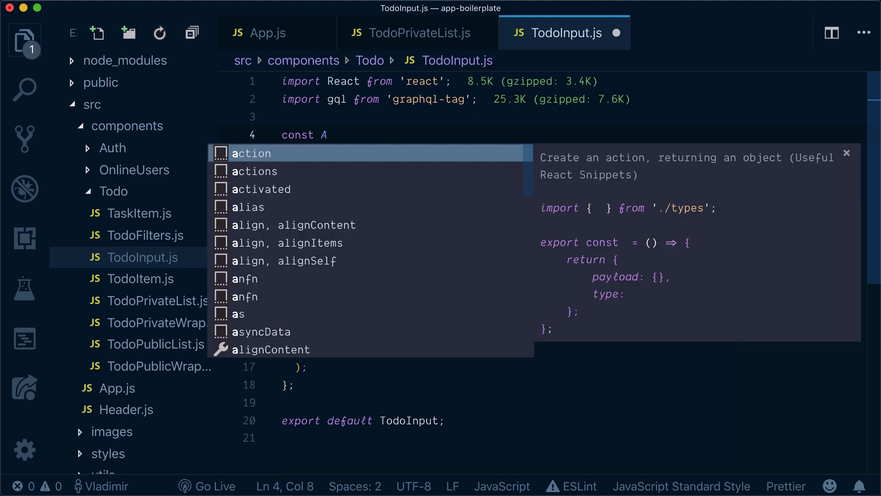
text(DD_TODO)
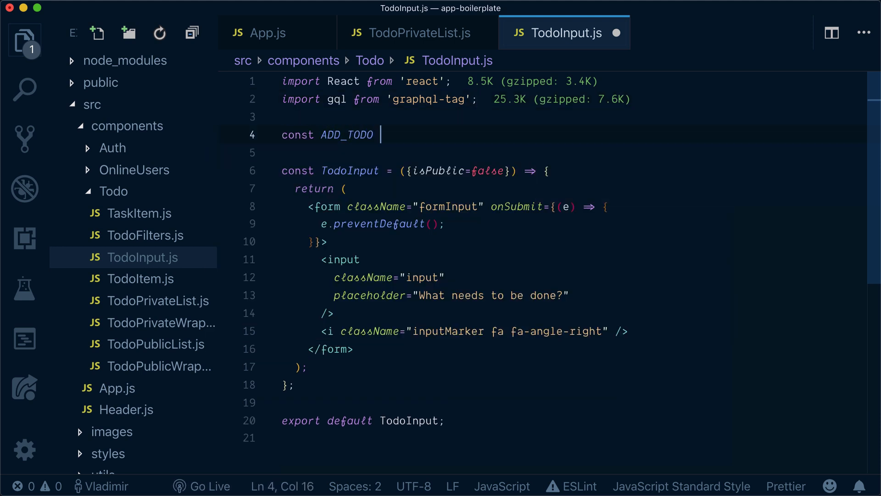
text(= gql`)
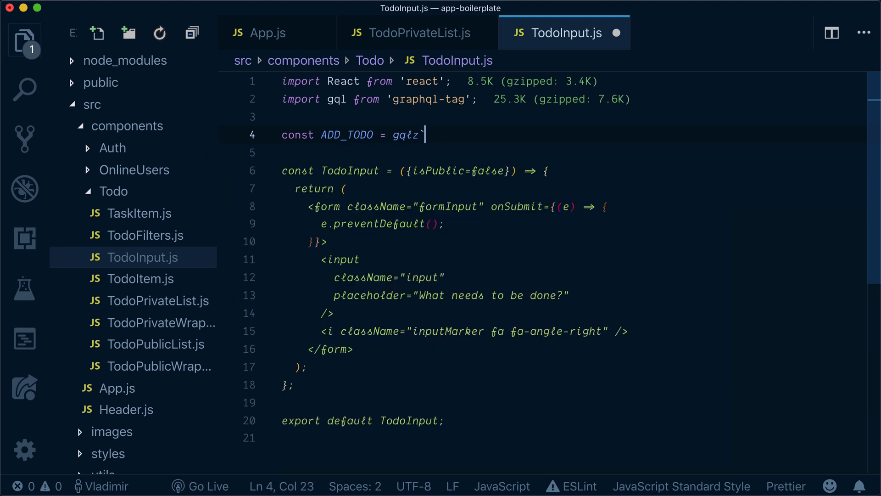
key(Enter)
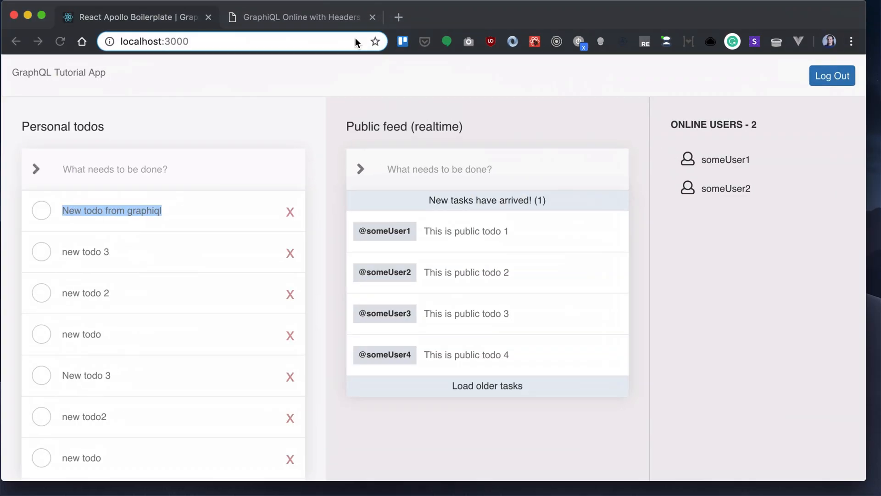
Switch to Chrome to view the GraphQL Tutorial App at localhost:3000.
click(292, 17)
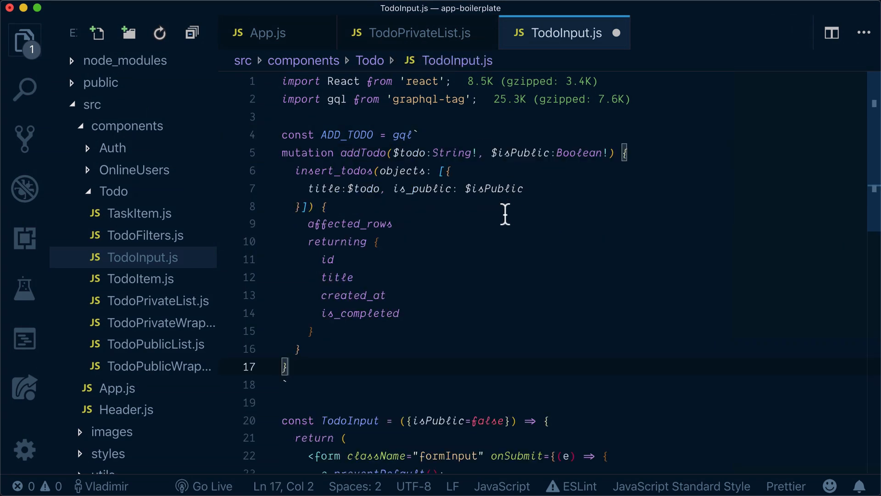
Fill ADD_TODO with an addTodo mutation returning id, title, created_at and is_completed.
scroll(down, 3)
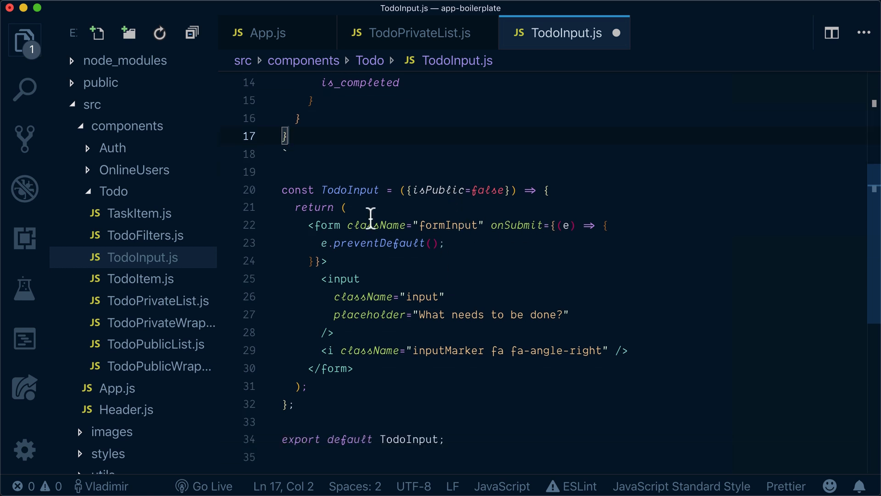
scroll(down, 3)
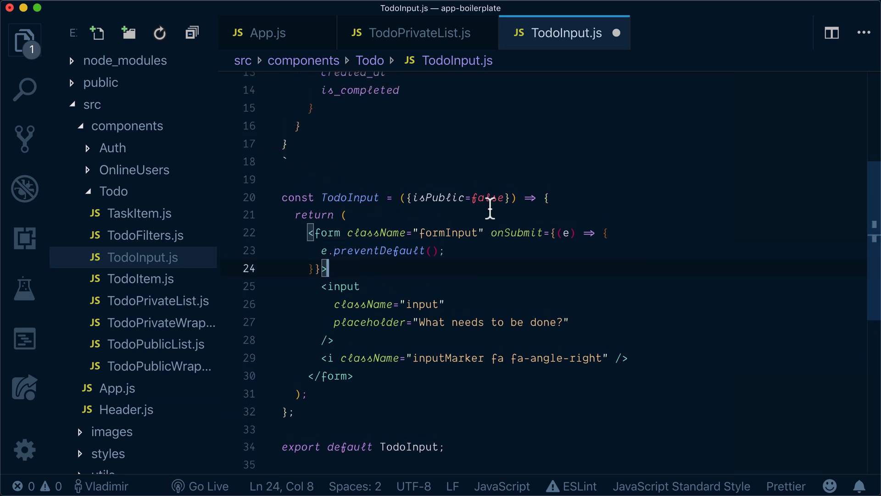
mouse_move(381, 362)
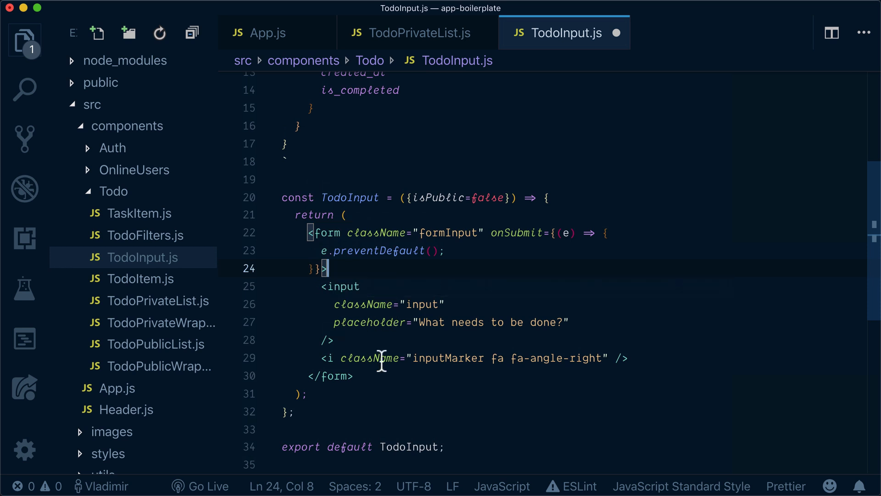
mouse_move(604, 211)
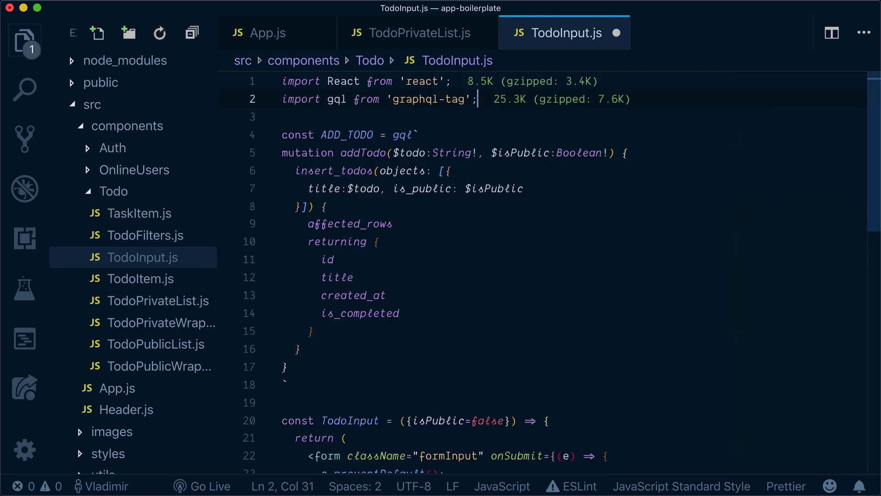
text(,)
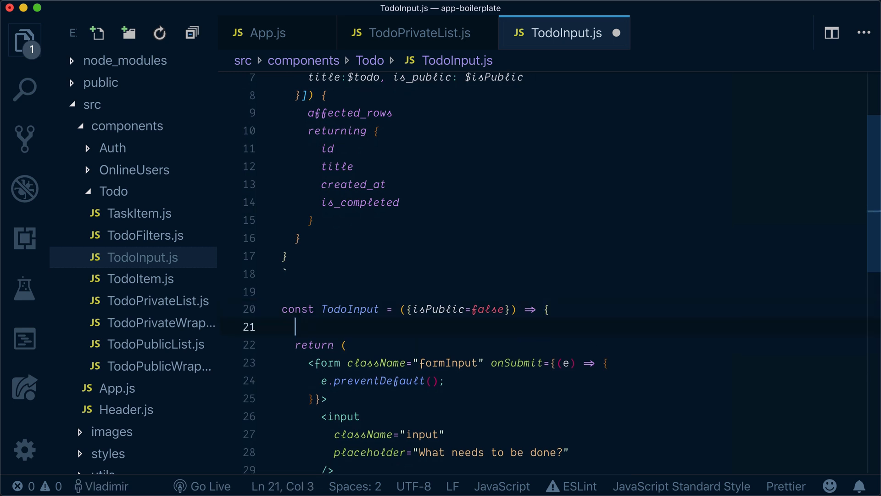
Declare const [todoInput, setTodoInput] = useState('') inside the TodoInput component.
text(const {})
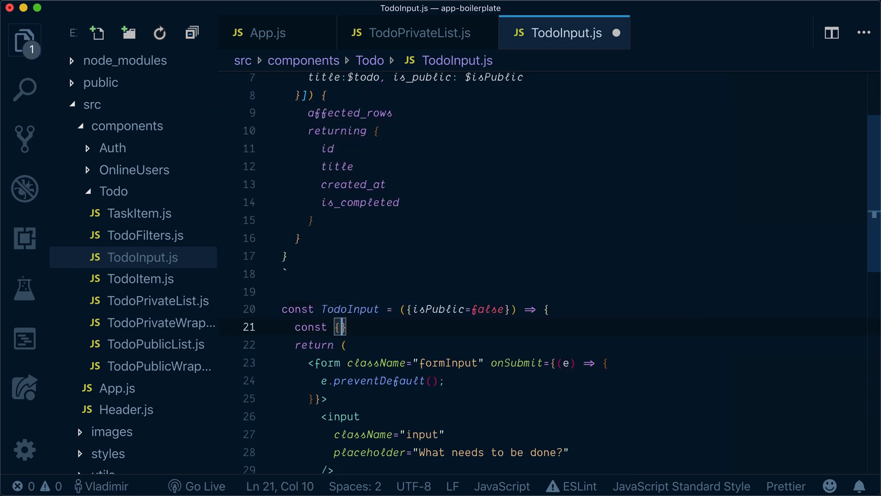
text(todoInoyt])
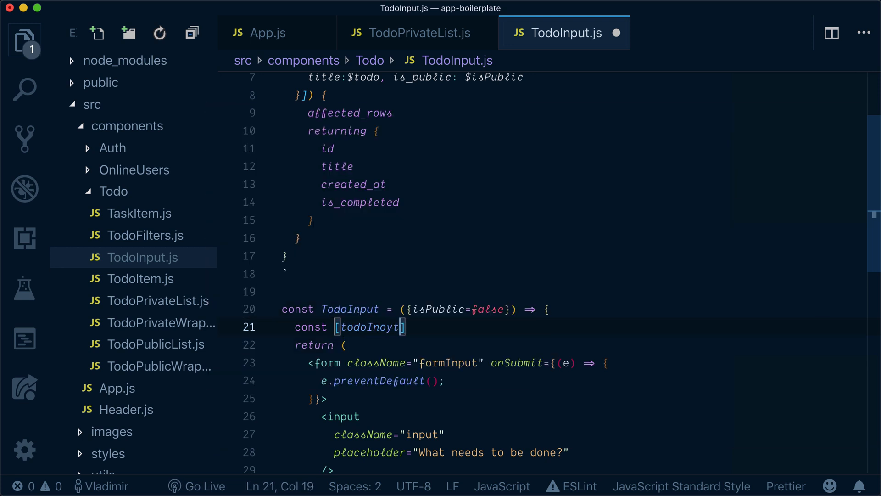
key(Backspace)
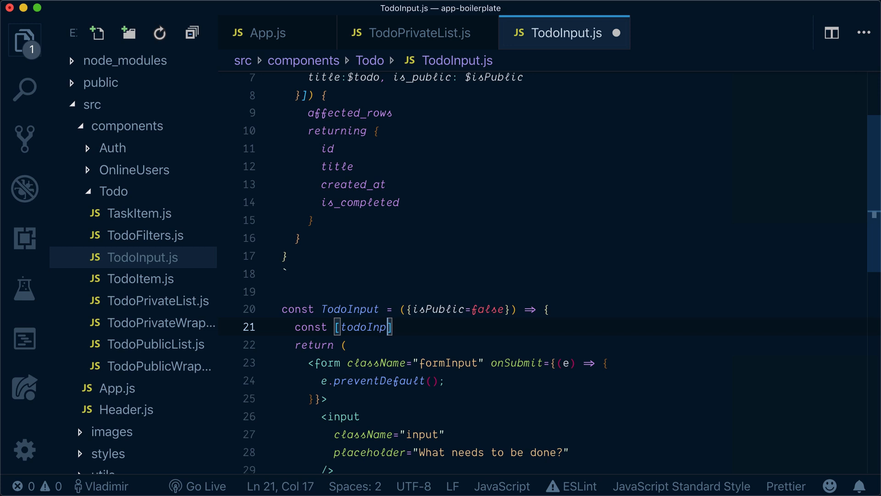
text(ut, setTodoI)
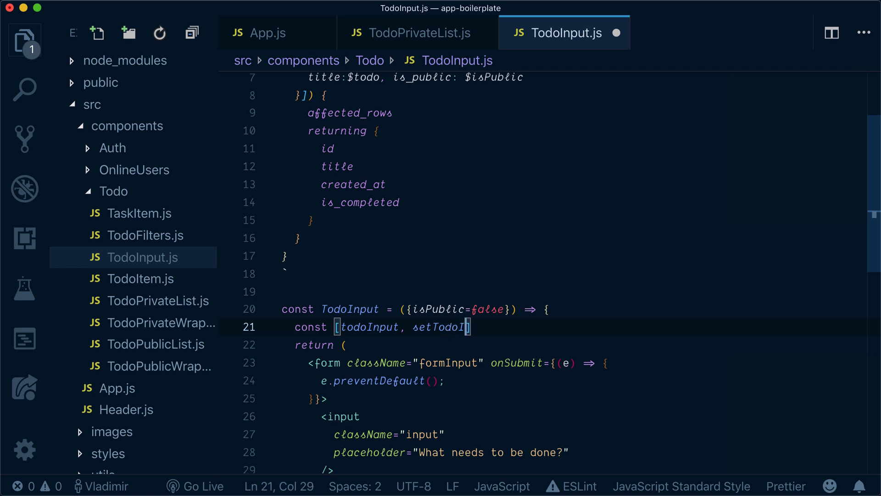
text(nput] =)
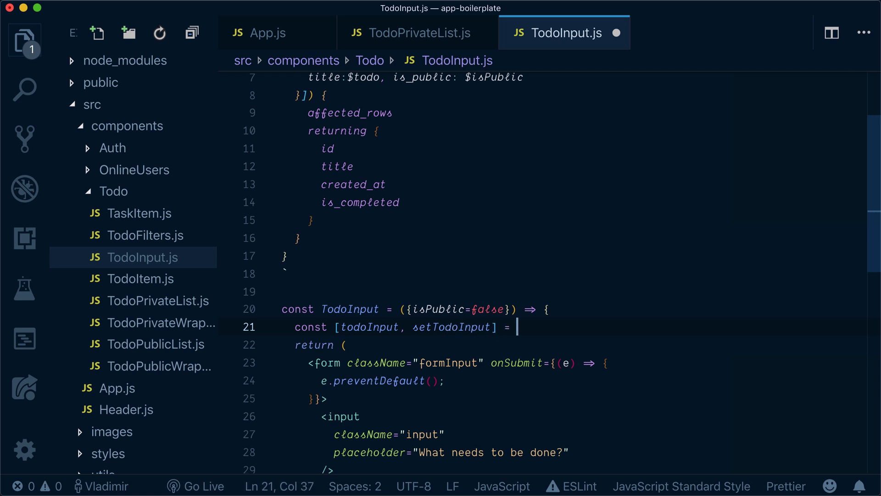
text(useState(')
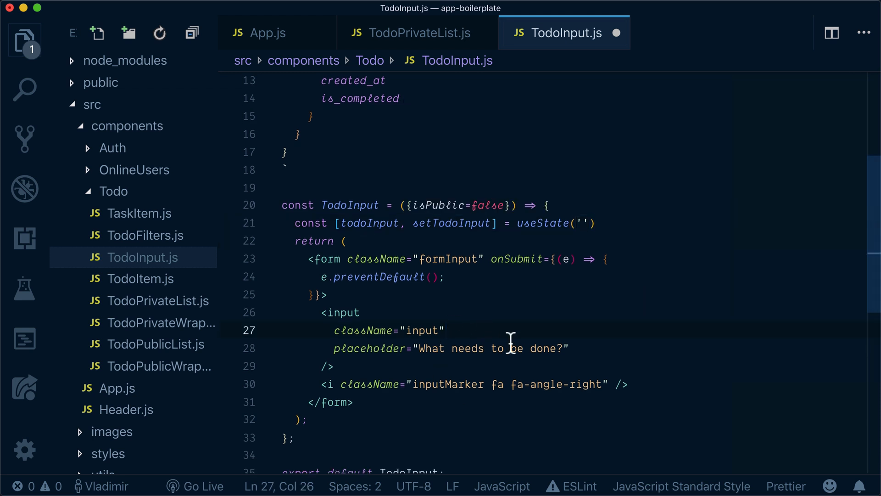
Bind the todo input's value to todoInput.
text(valu)
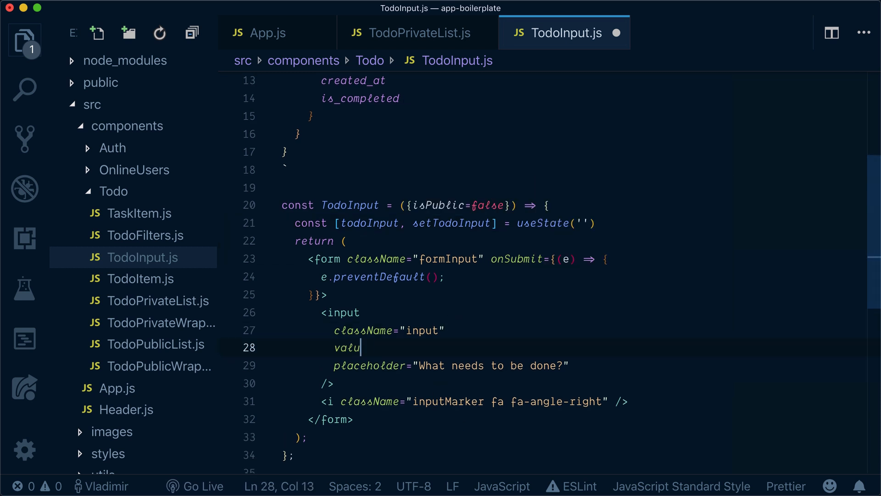
text(e={t})
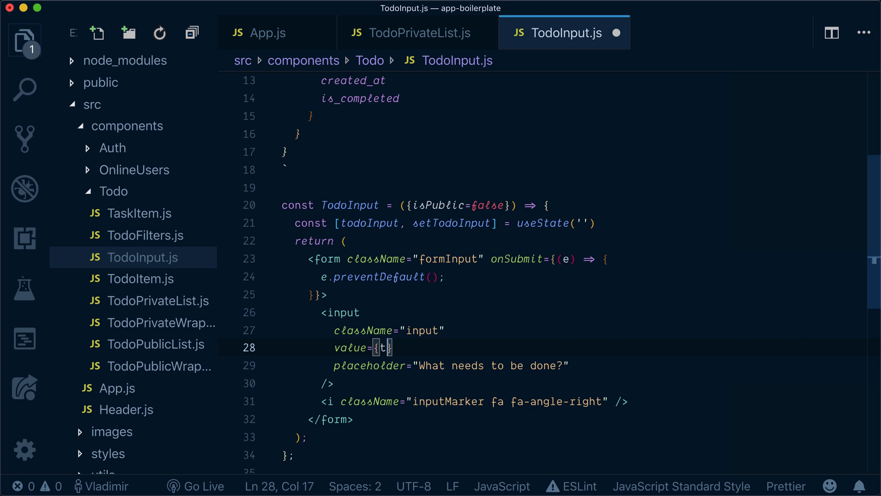
text(odoInp)
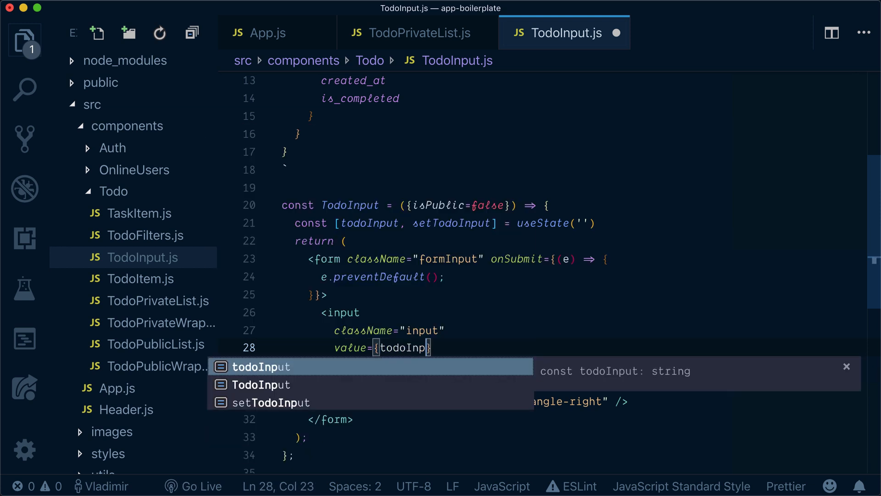
key(Enter)
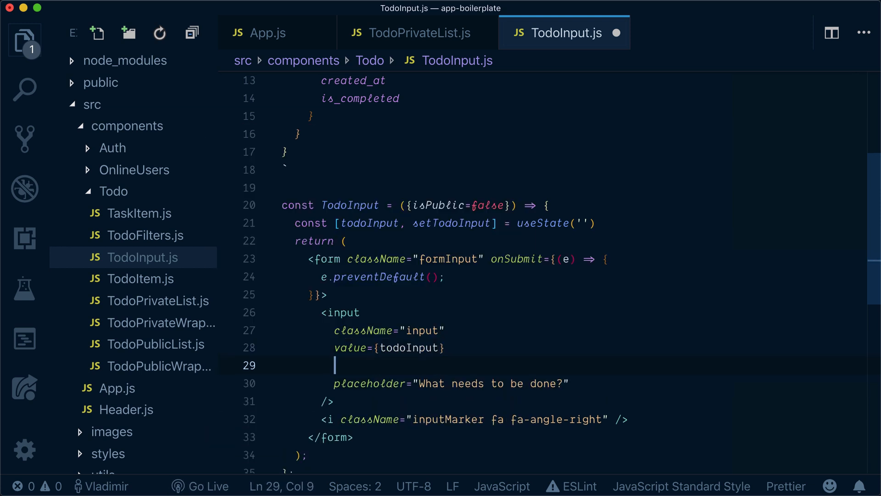
Add onChange={e => setTodoInput(e.target.value)} to the input element.
text(onChange={3)
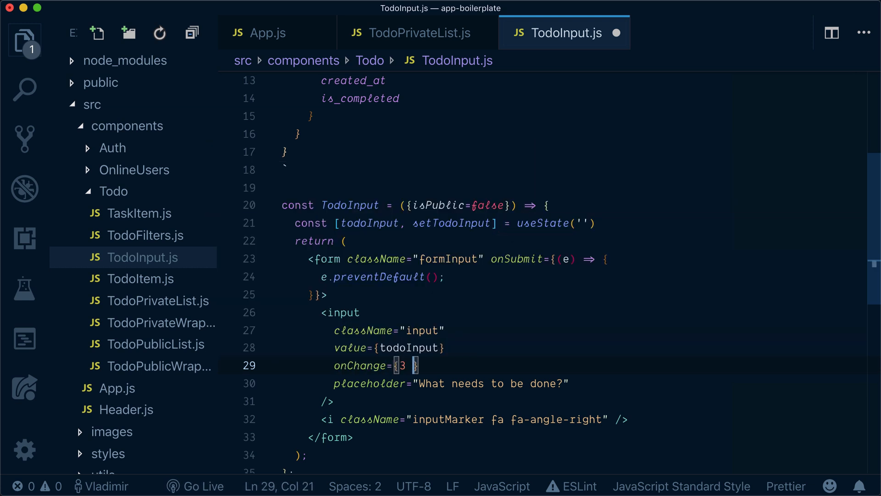
text(e =>)
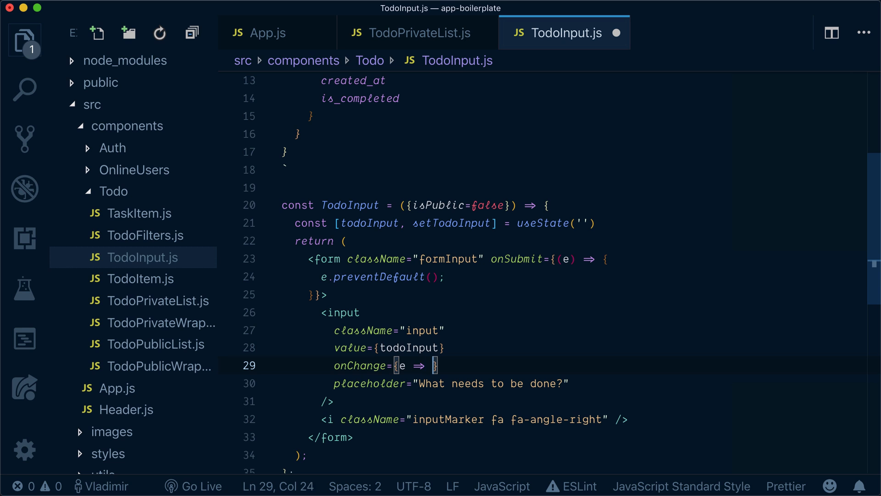
text(set)
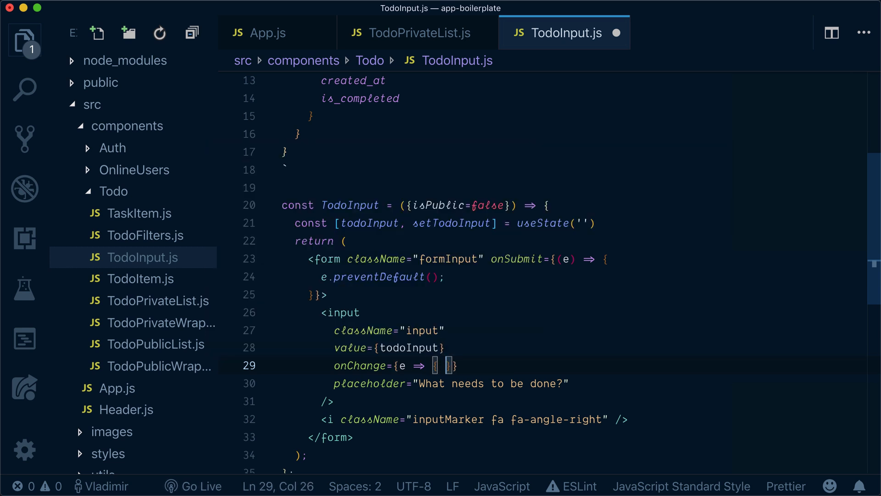
text(set)
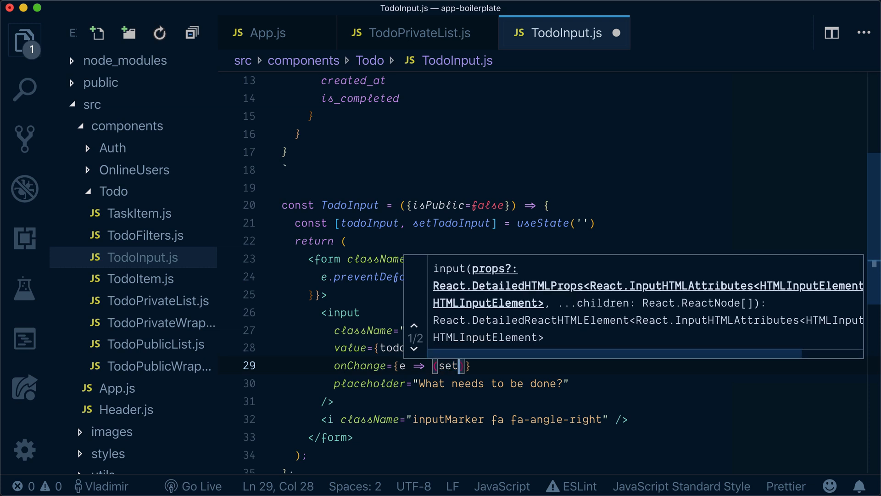
text(TodoInput)
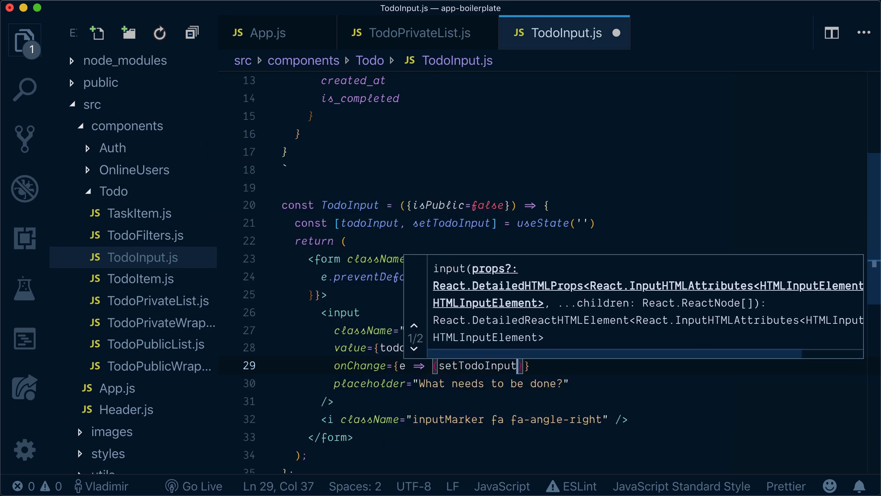
text((e.tar)
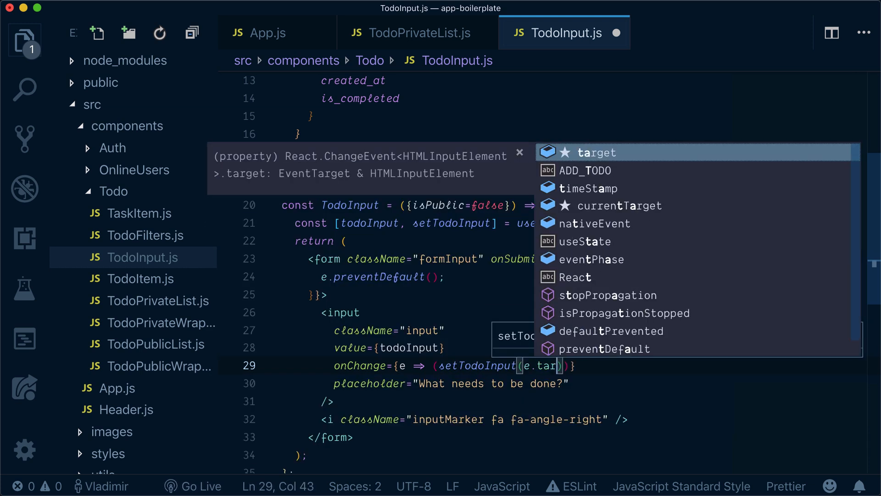
text(.value)
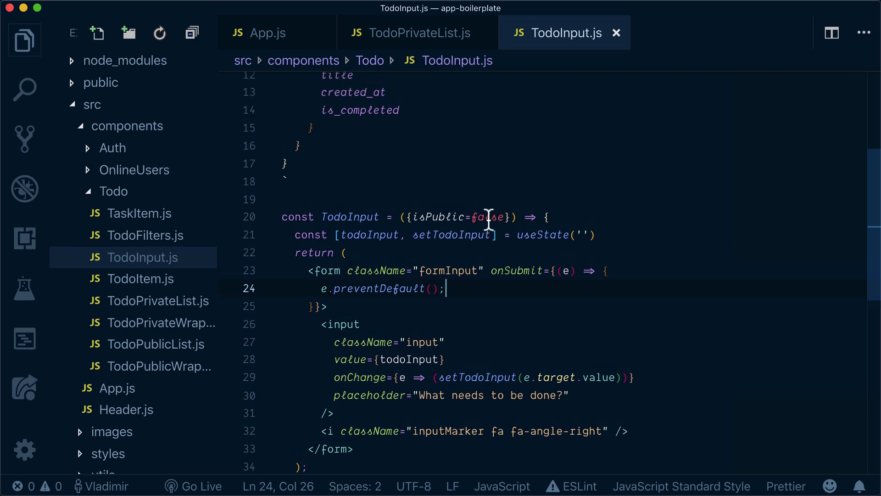
Add import { Mutation } from 'react-apollo' on line 3.
scroll(up, 3)
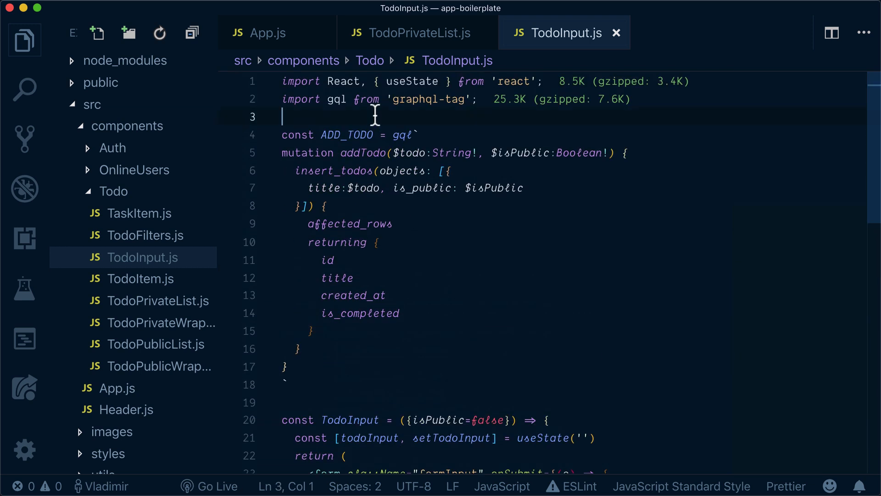
text(import { M)
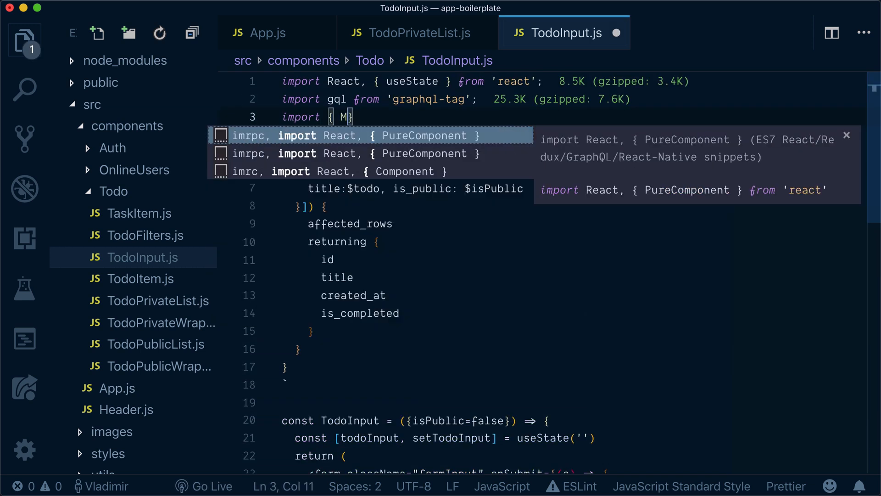
text(utation)
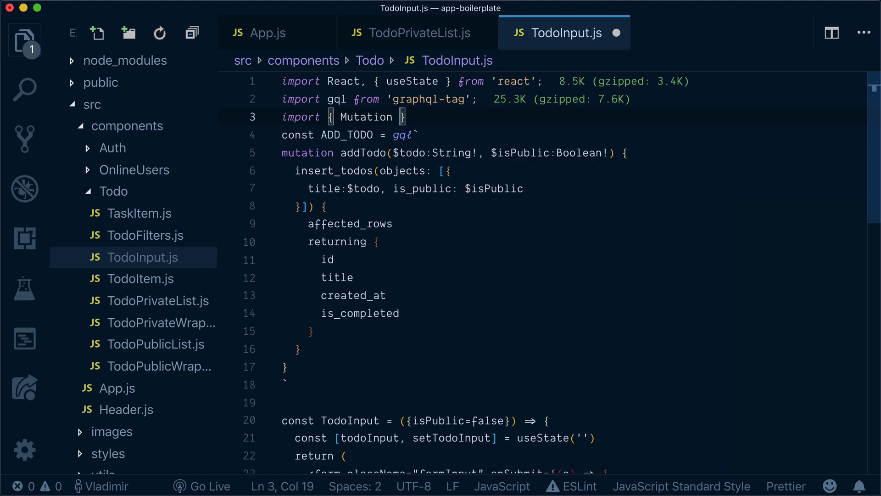
text(from 'react)
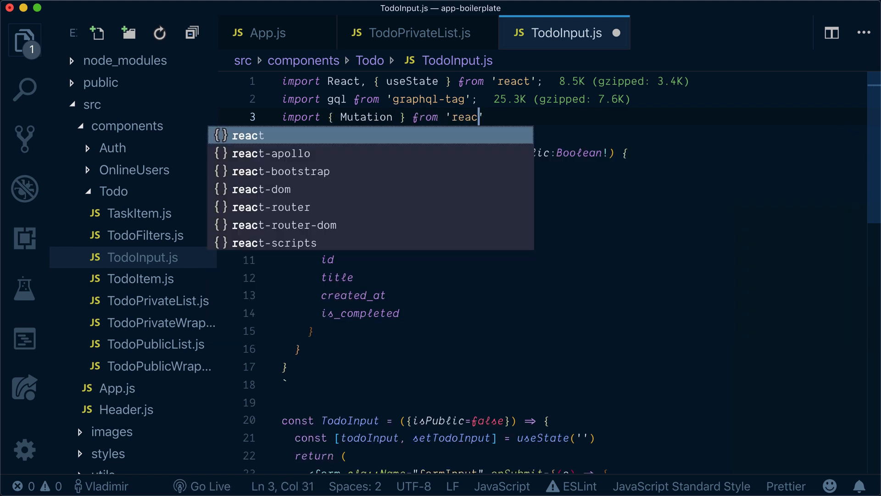
click(271, 153)
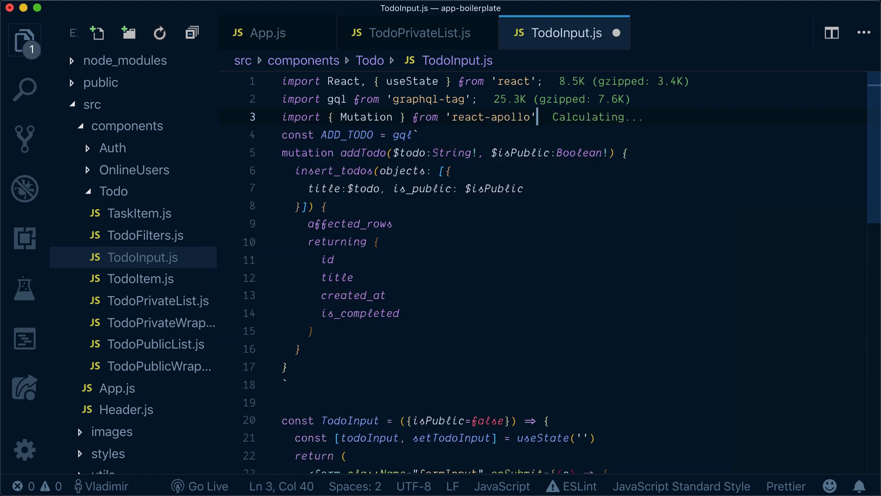
scroll(down, 3)
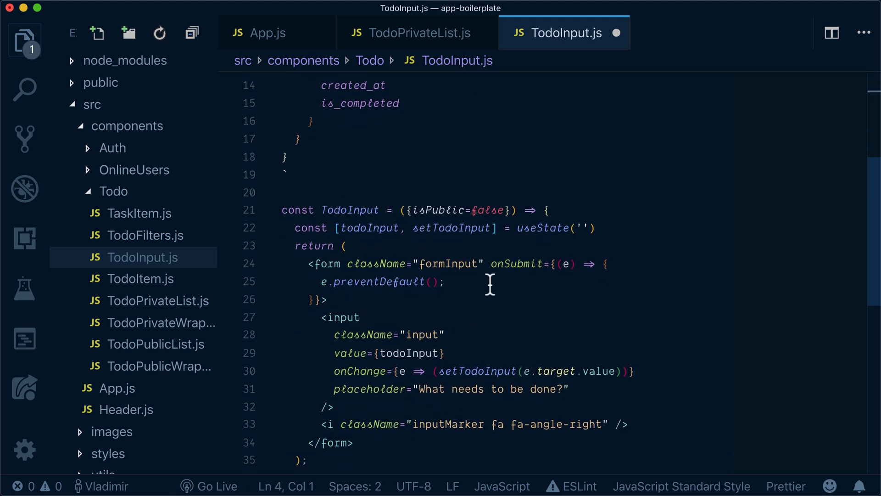
Wrap the form in <Mutation mutation={ADD_TODO}> with a render function taking addTodo, loading, data.
text(<M)
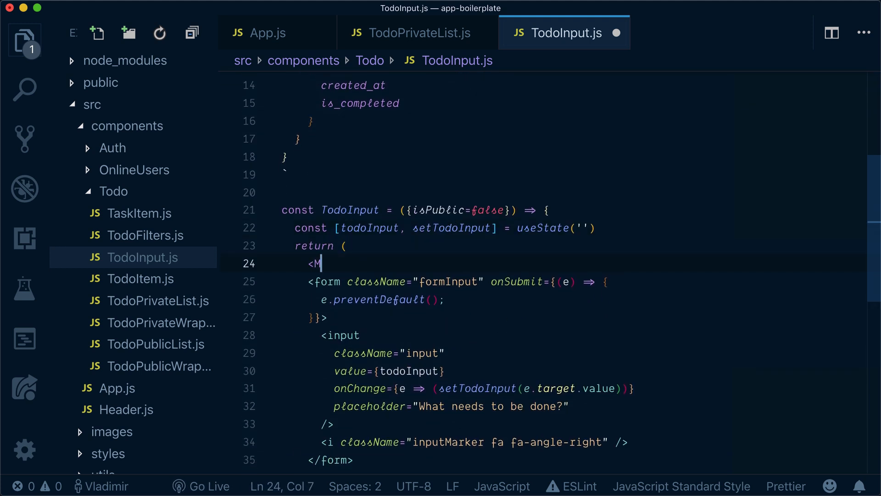
text(utation>)
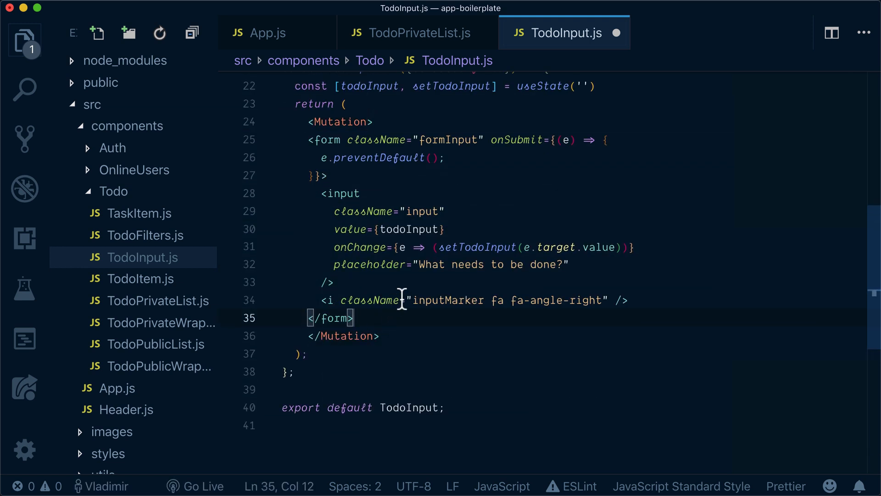
text(mutation={)
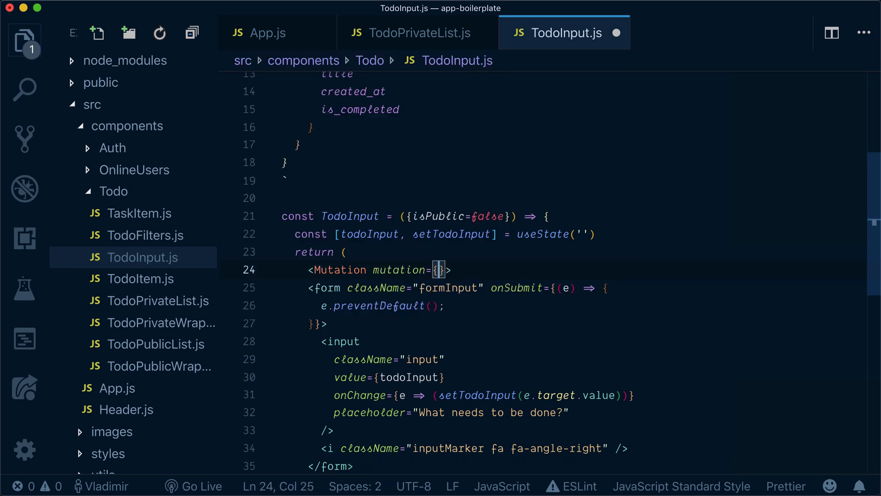
text(ADD_TODO)
text({()
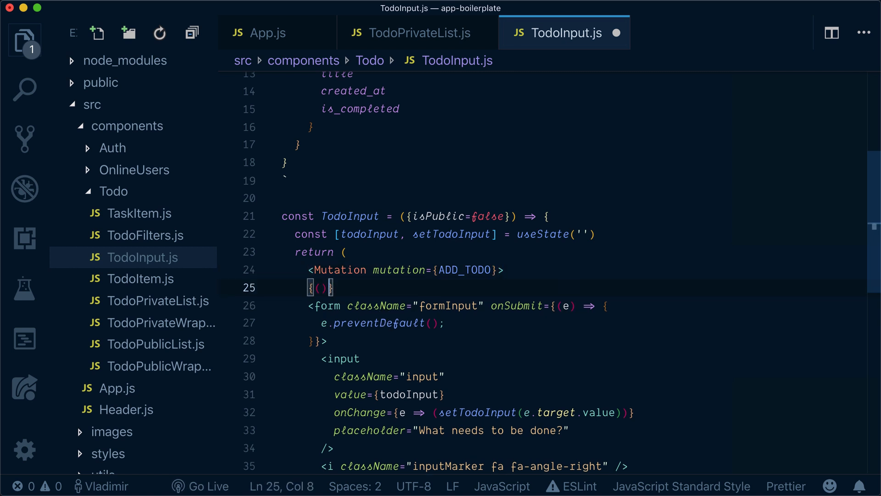
text(=> {)
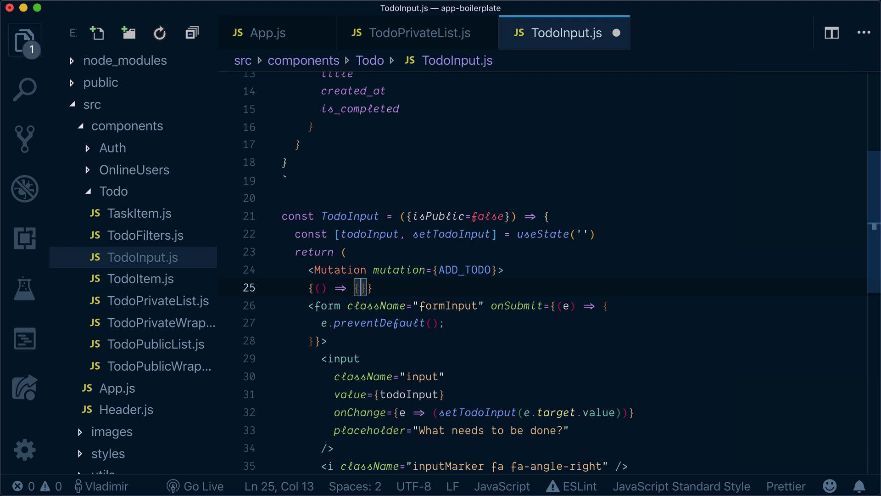
key(Enter)
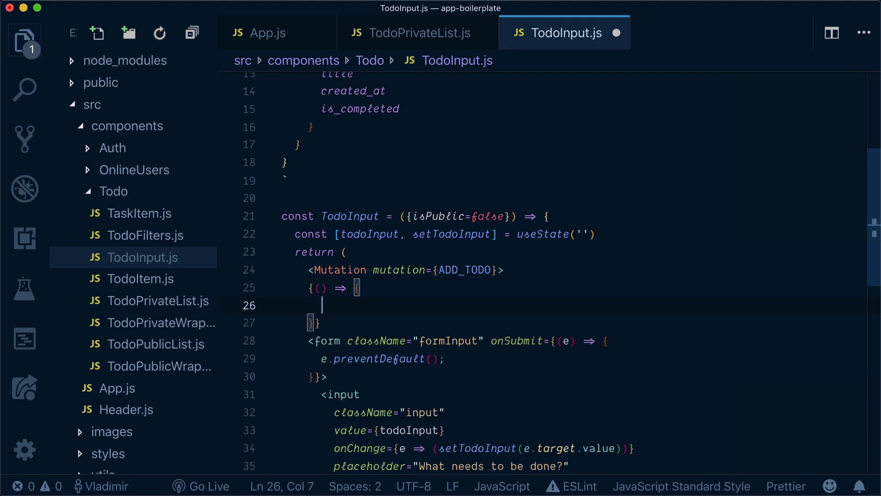
text(return ()
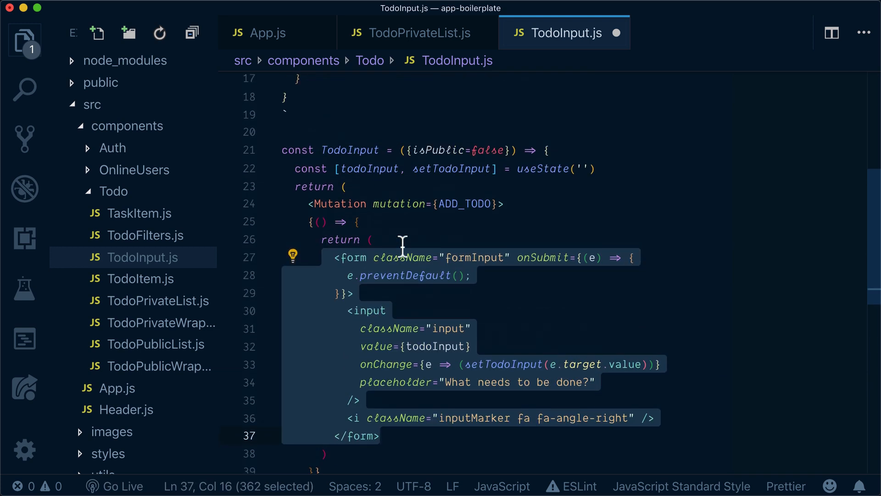
click(363, 205)
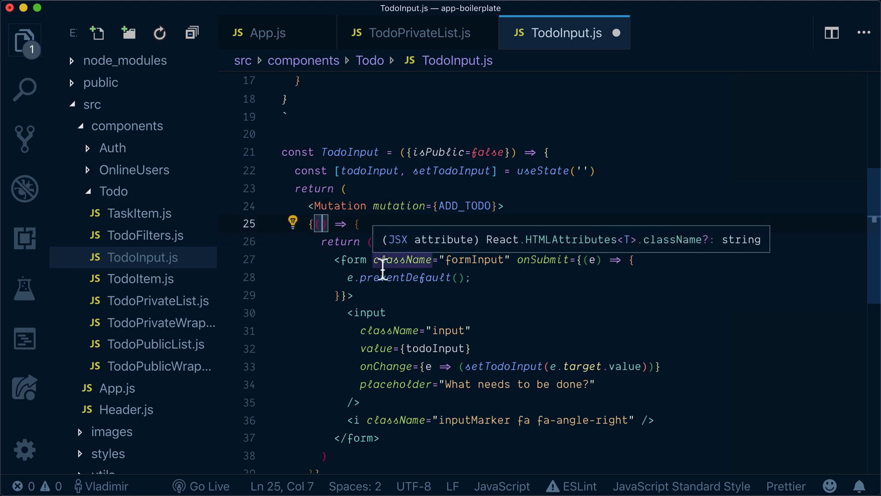
text(addTo`d)
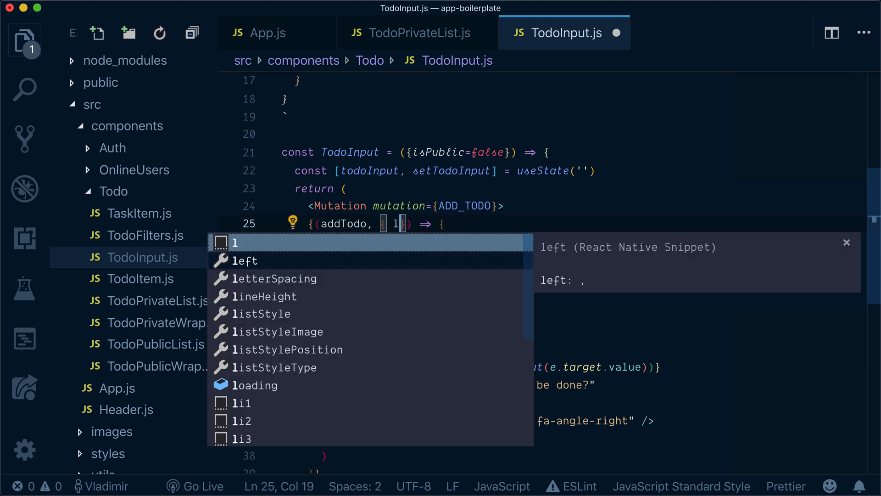
text(oading, dat)
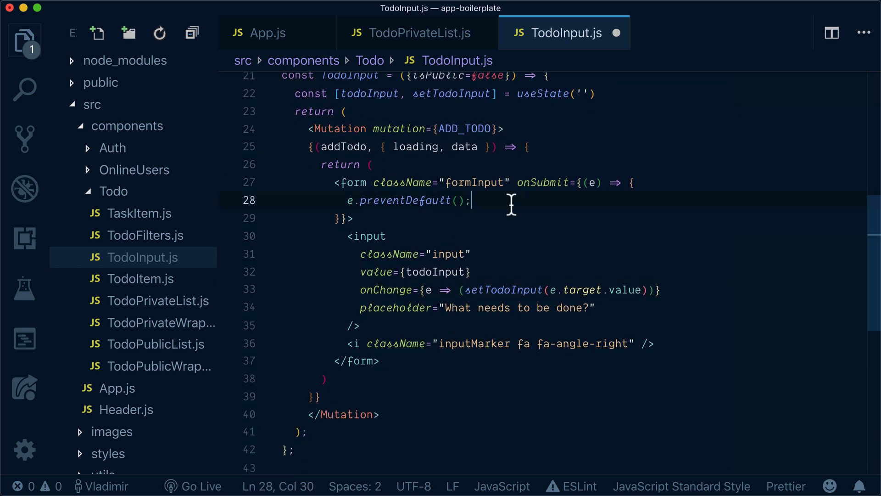
Call addTodo({ variables: { todo: todoInput, isPublic } }) in the form's onSubmit handler.
text(addTodo()
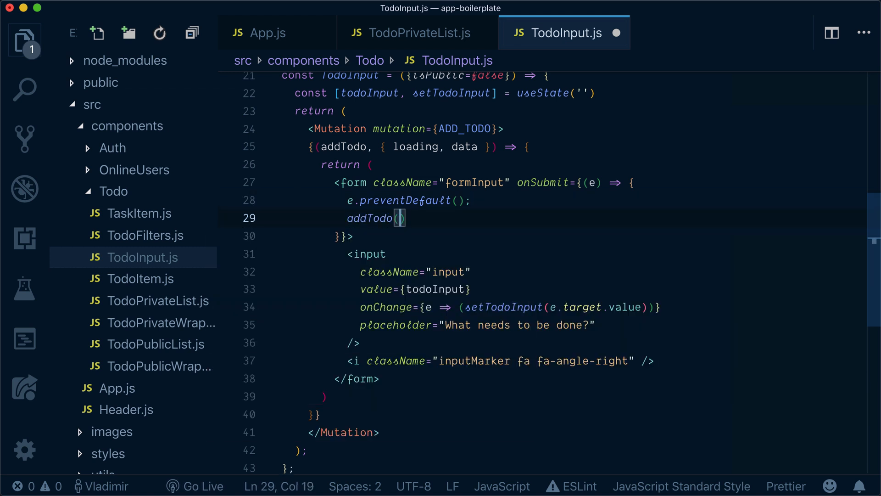
text({)
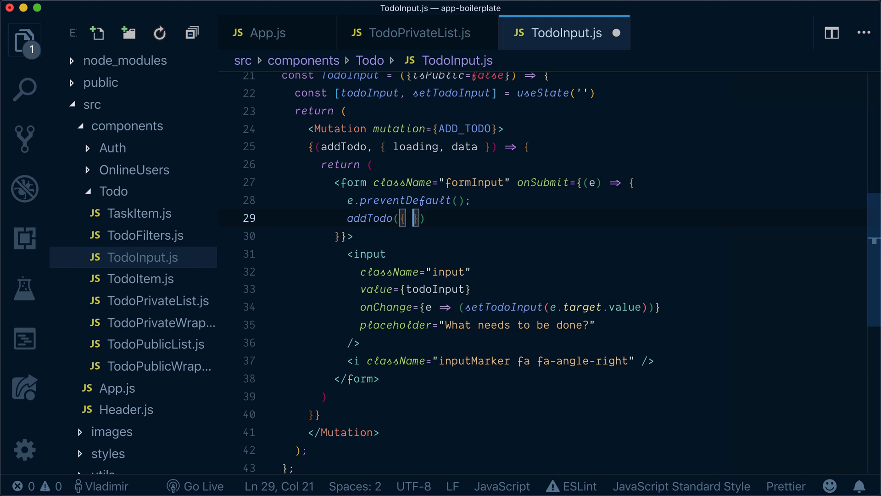
text(var)
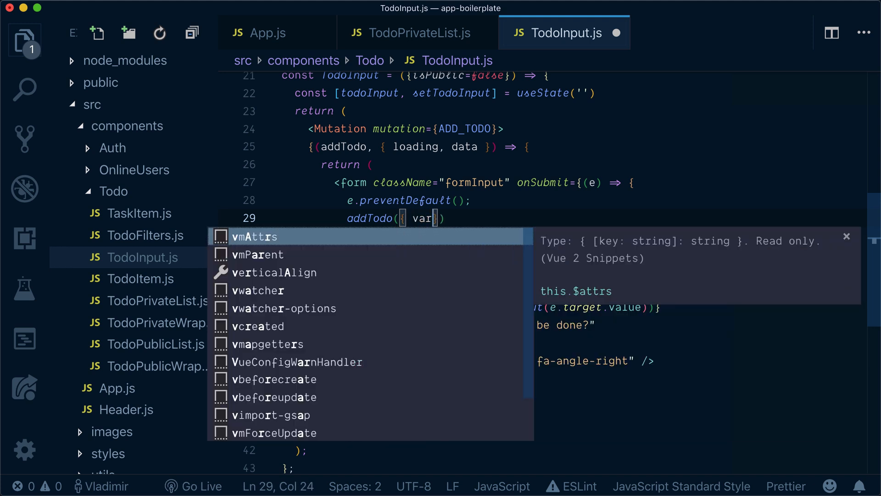
text(u)
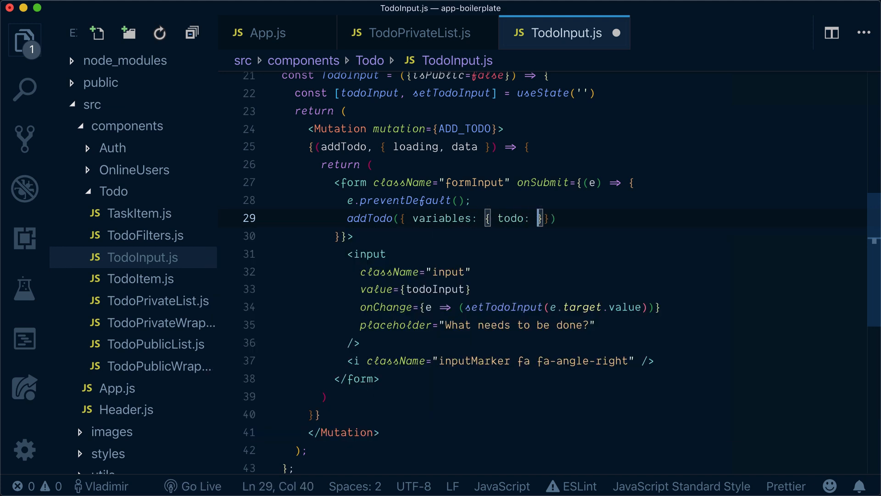
text(todo)
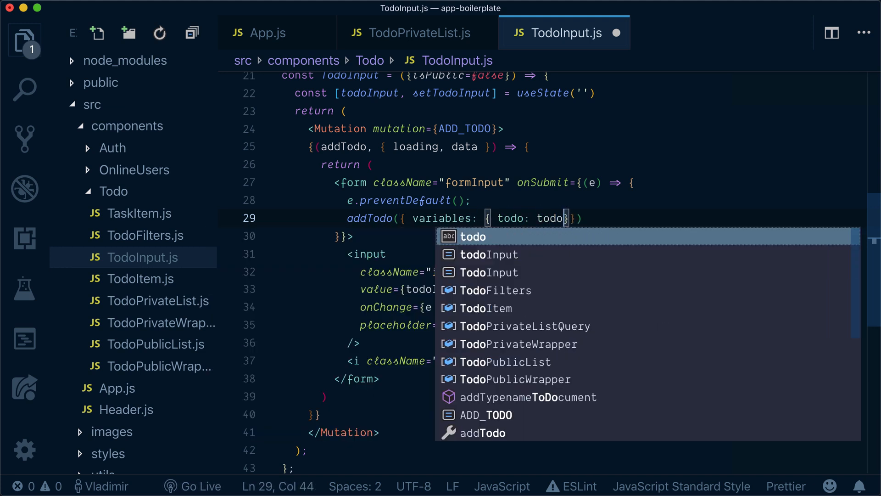
text(Input)
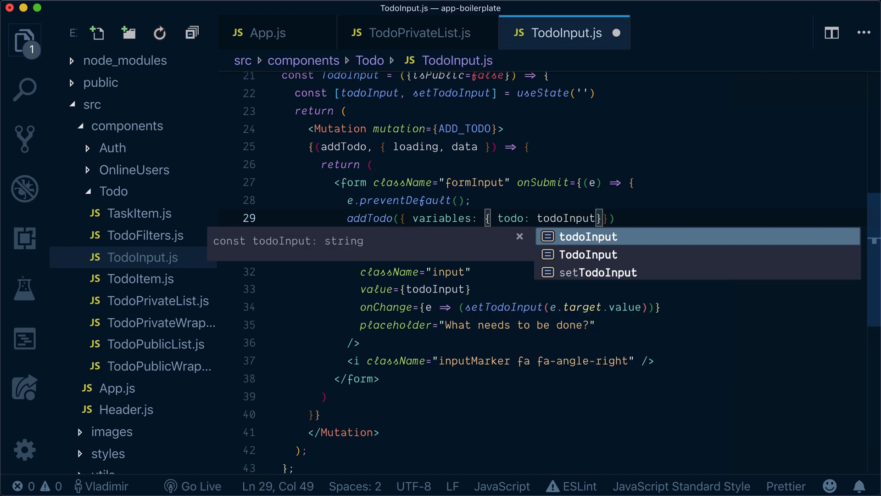
text(, isPub)
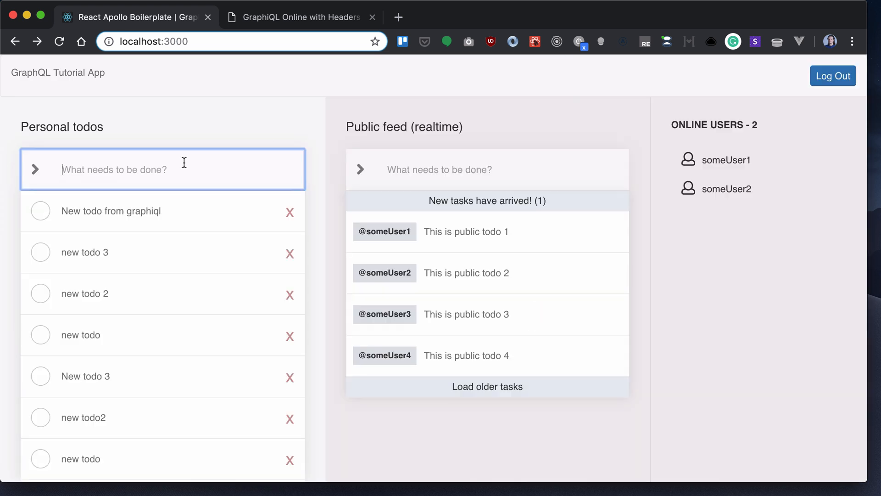
Add a personal todo named 'test' in the tutorial app.
text(test)
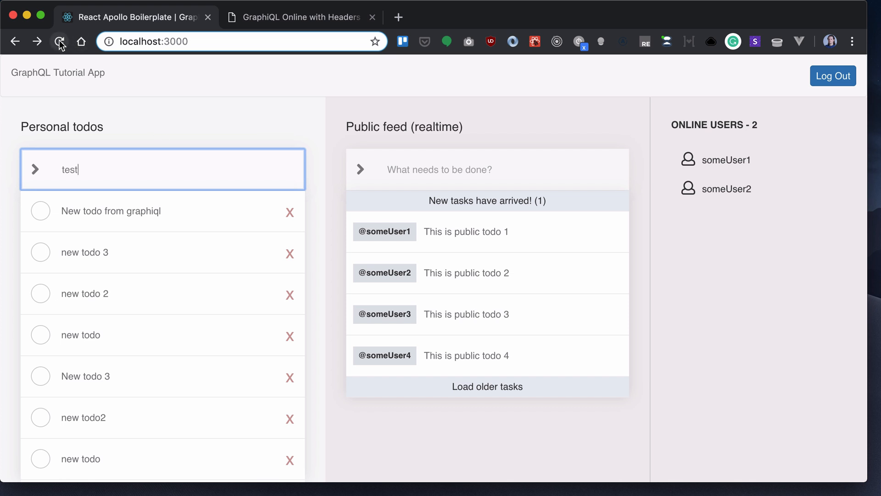
key(Enter)
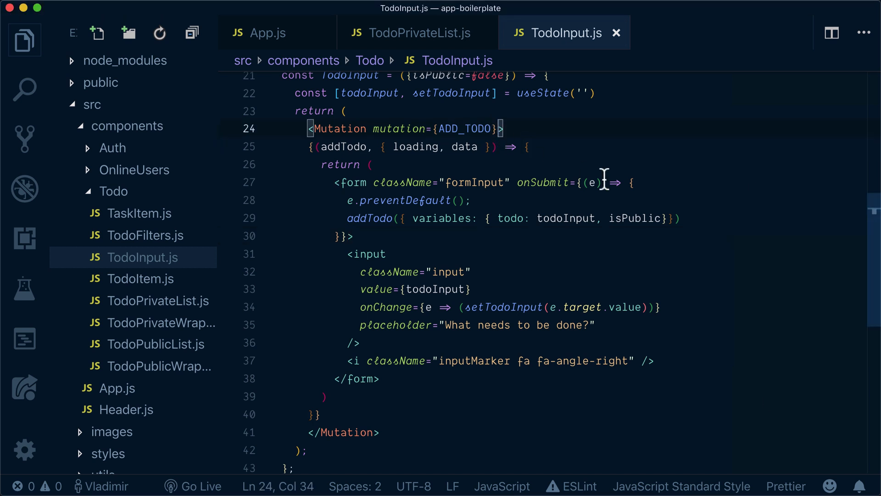
Add onCompleted={resetInput} to the ADD_TODO Mutation element.
text(onComple)
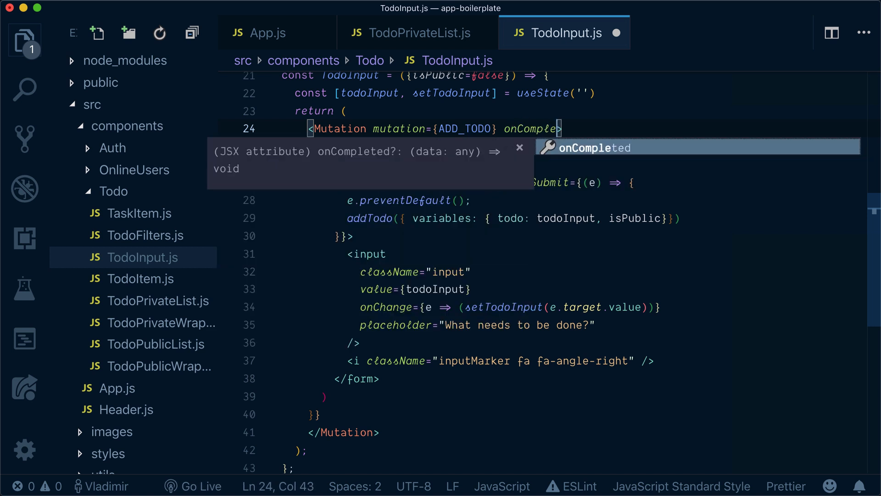
key(Tab)
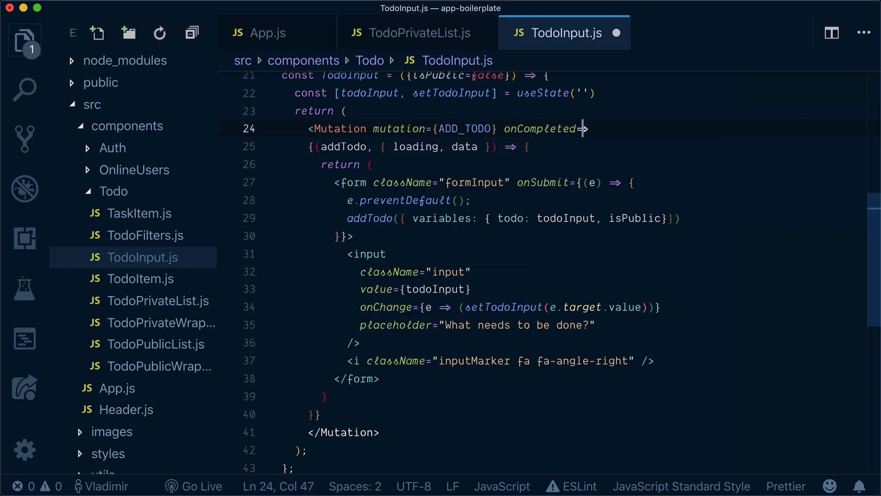
text({reset)
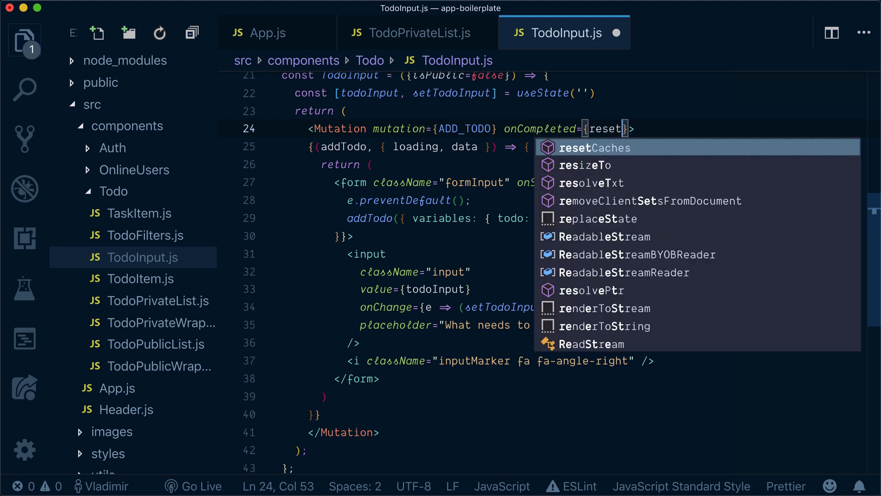
text(Input)
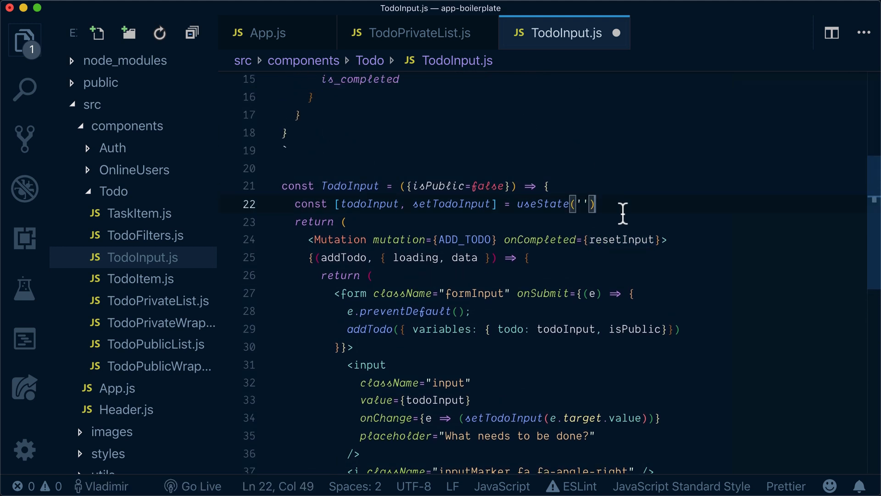
Define resetInput as an arrow function calling setTodoInput('') and input.focus().
text(c)
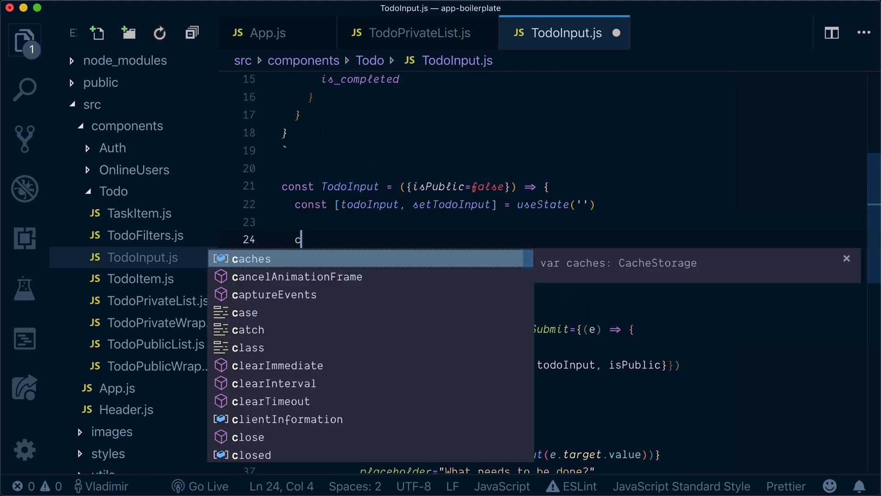
text(onst resetU)
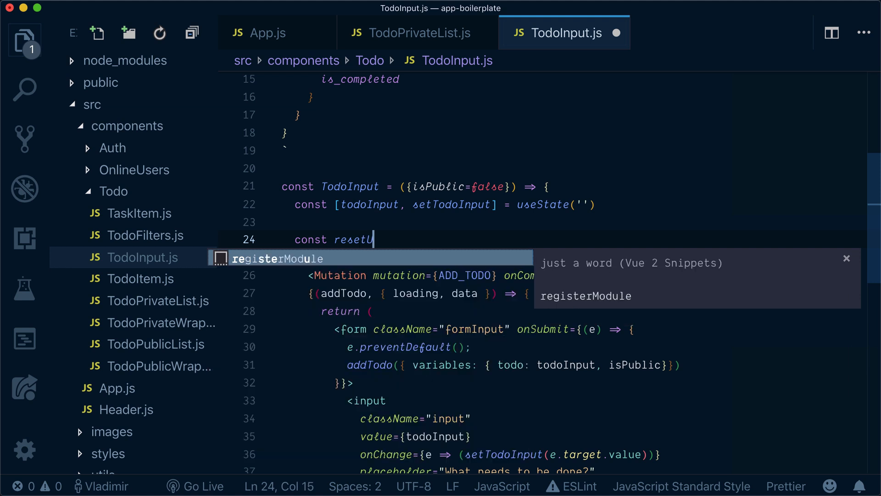
text(Input =)
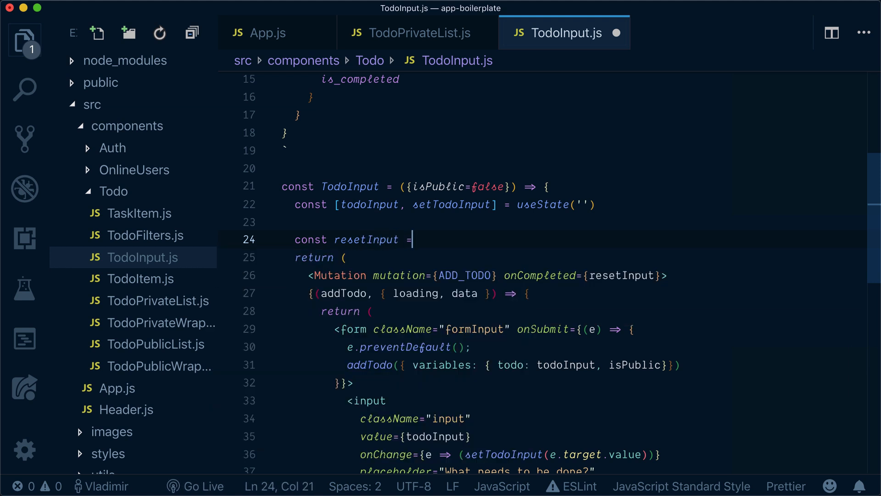
text(() => {)
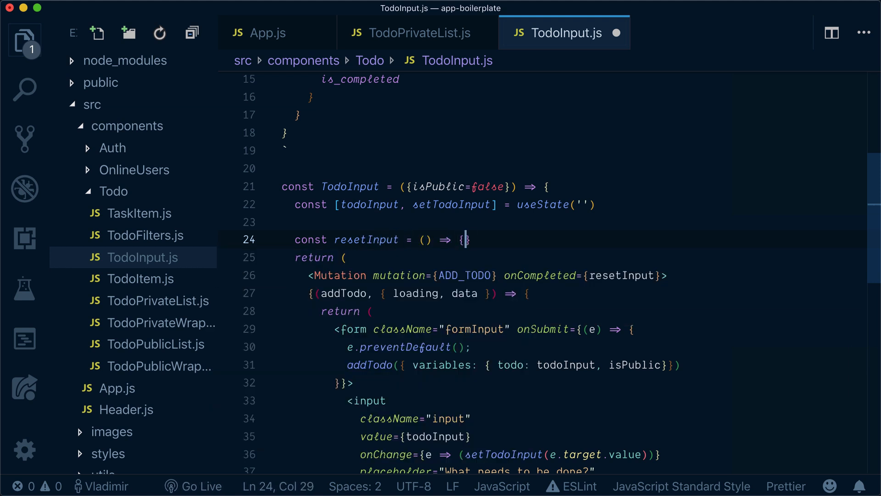
text(setD)
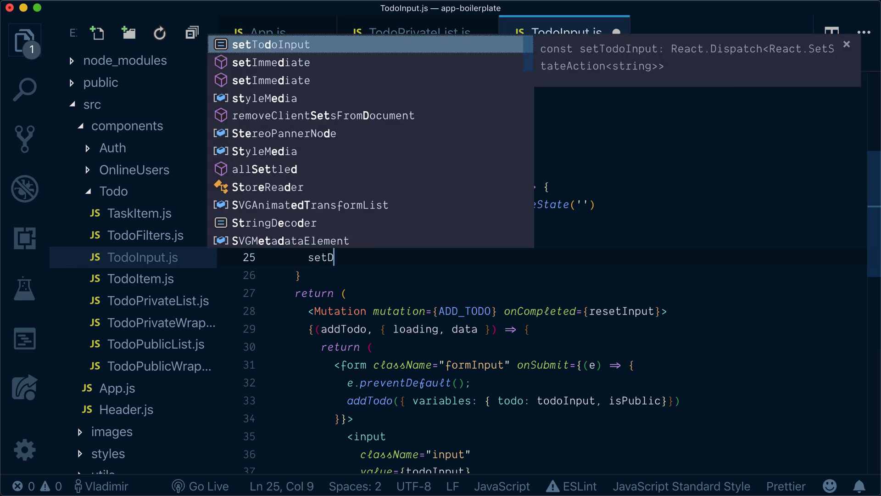
key(Tab)
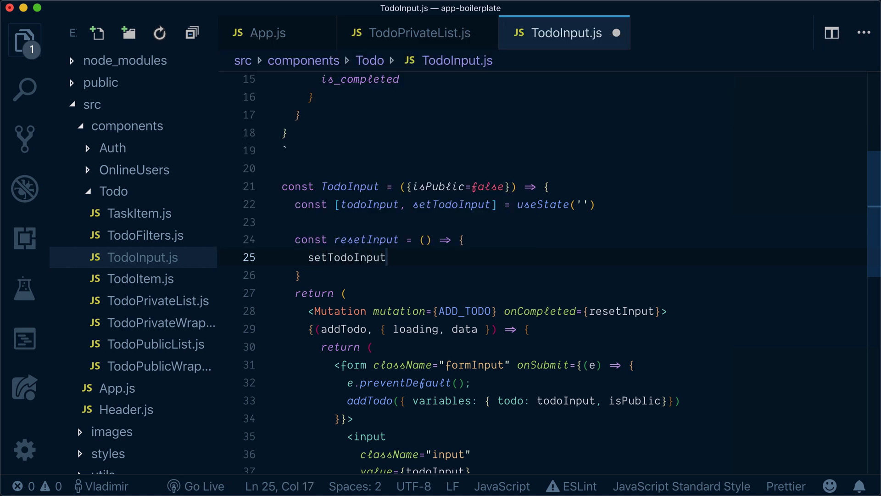
text((''))
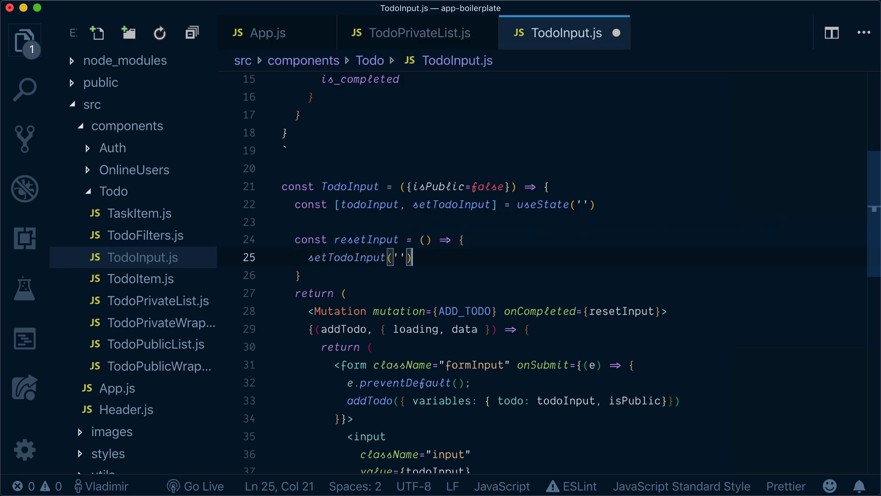
key(Enter)
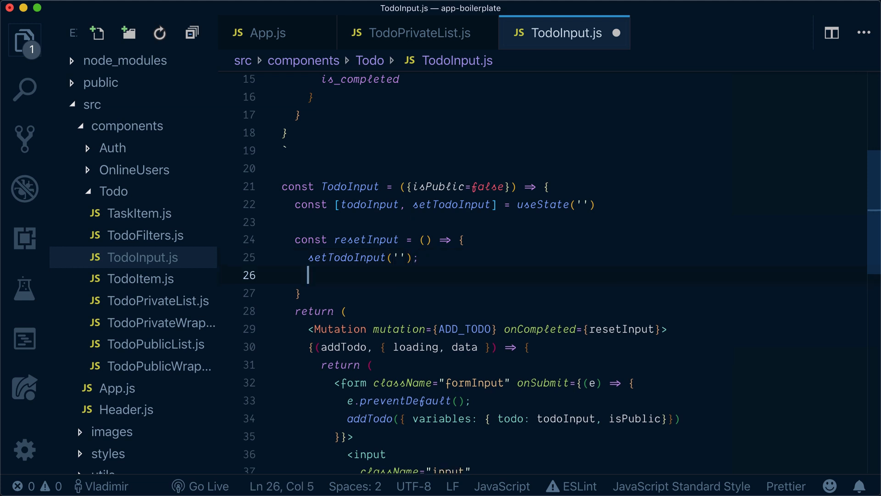
text(input)
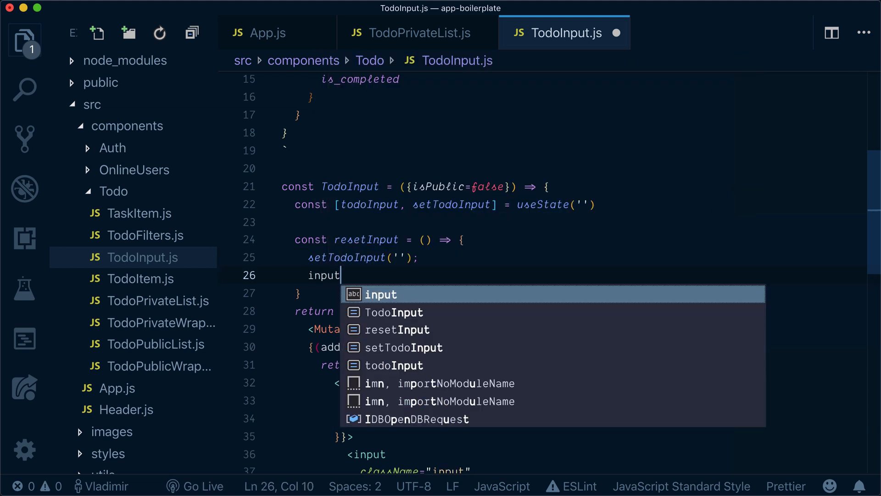
text(.focus())
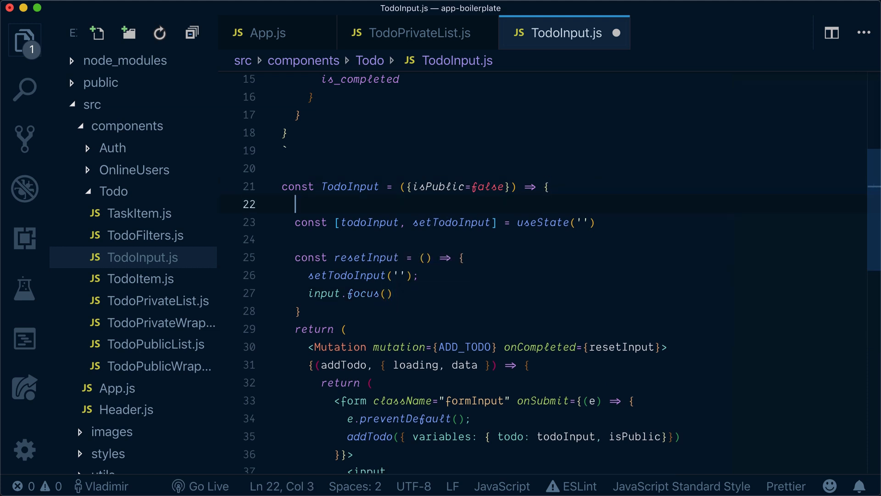
Declare let input, add ref={n => (input = n)} to the input element, then switch to the browser.
text(let input;)
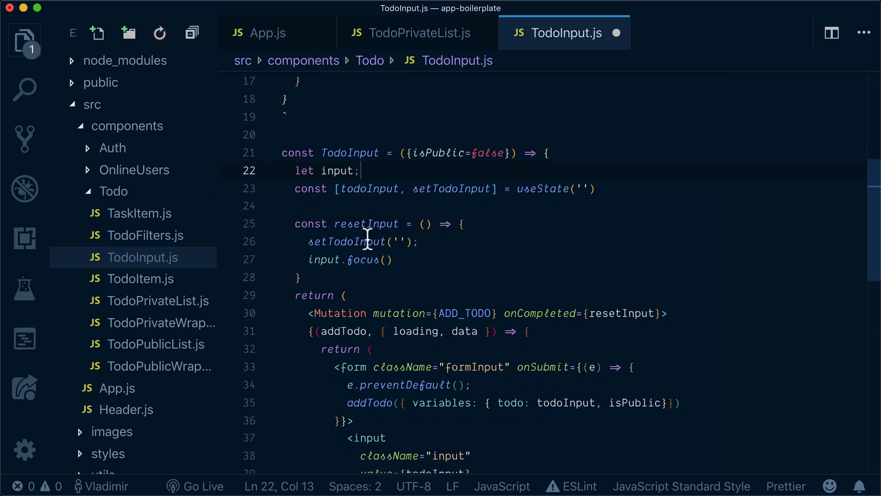
scroll(down, 3)
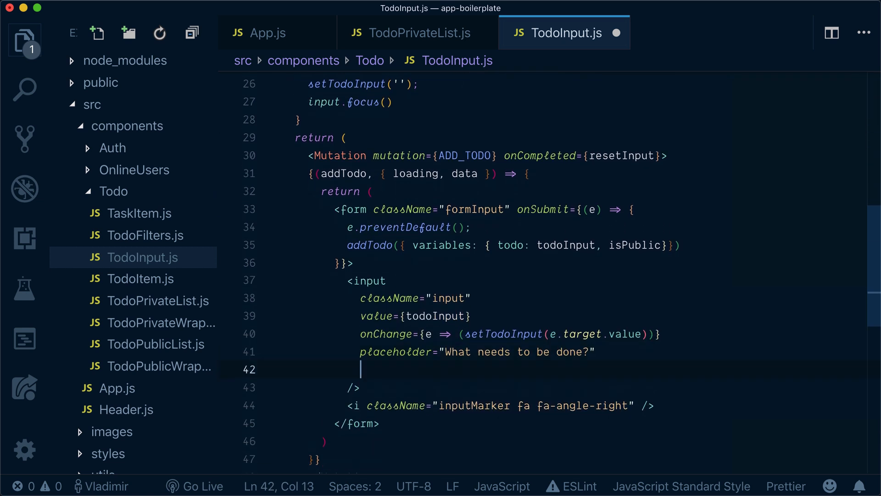
text(ref={)
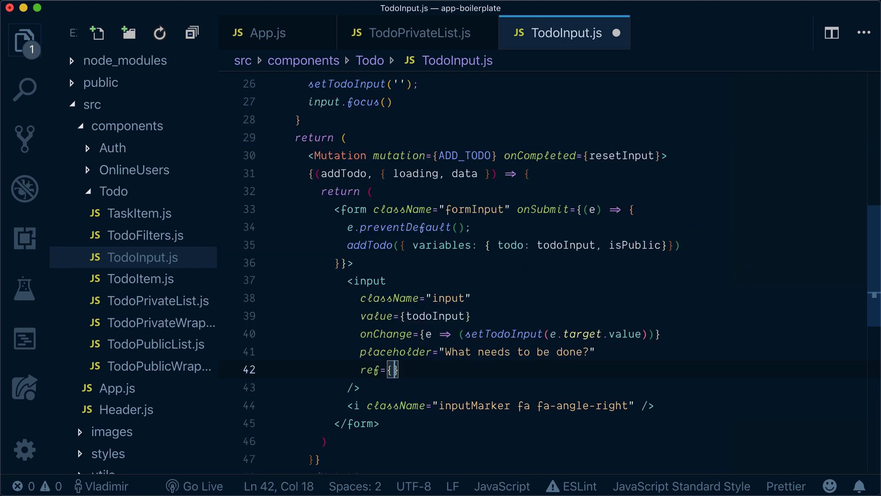
mouse_move(413, 389)
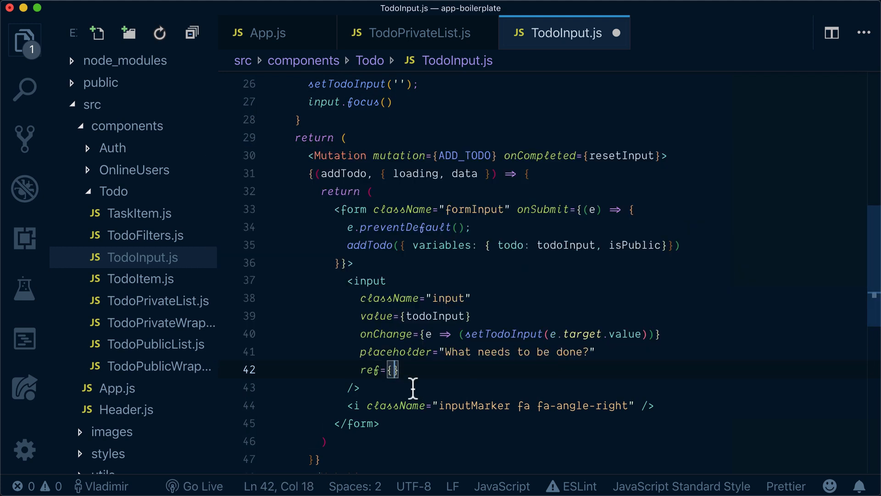
text(n =>)
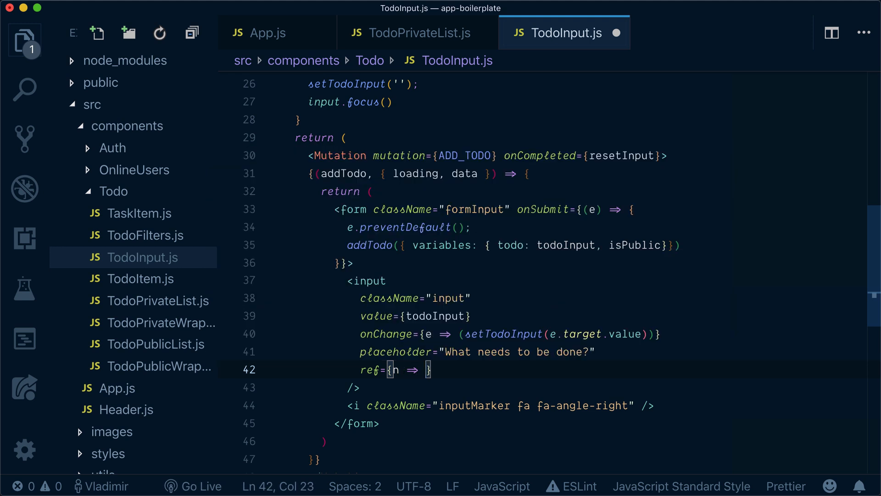
text((iu)
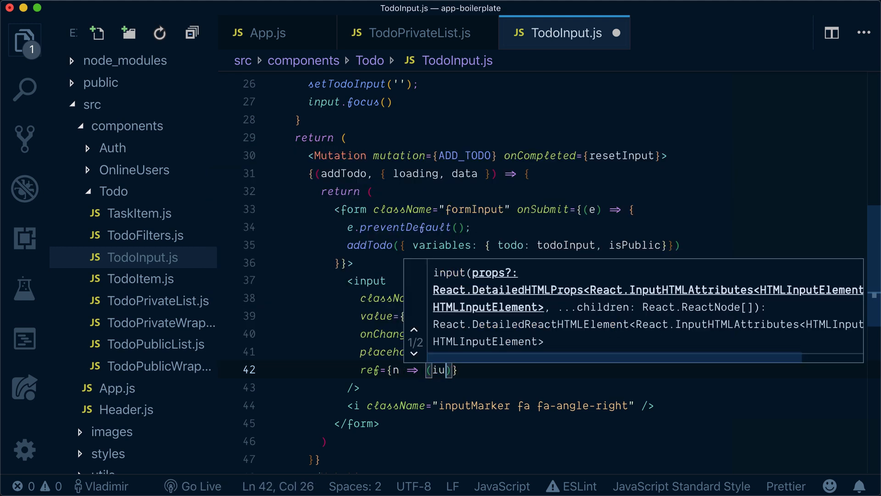
text(input = n)
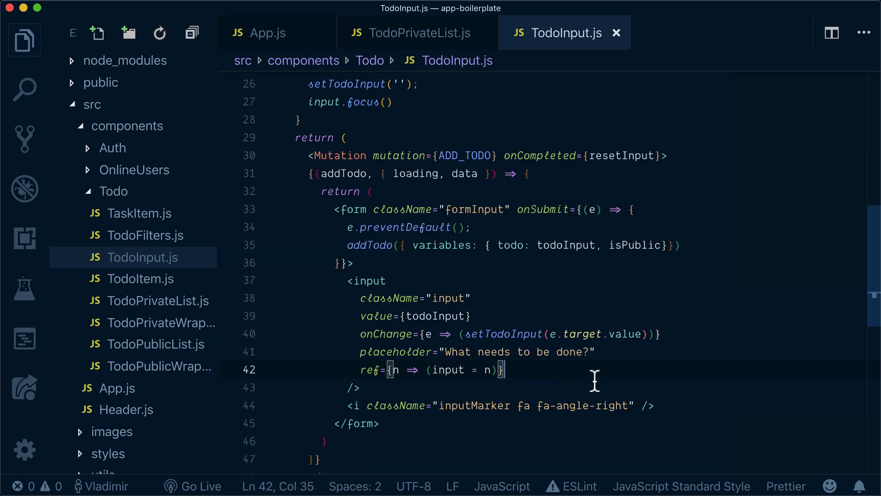
key(F3)
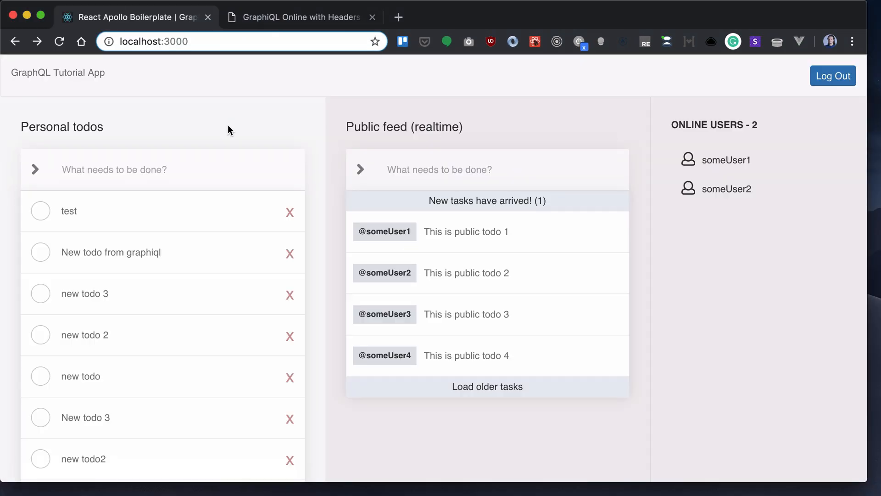
Type 'test2' as a new personal todo.
text(test2)
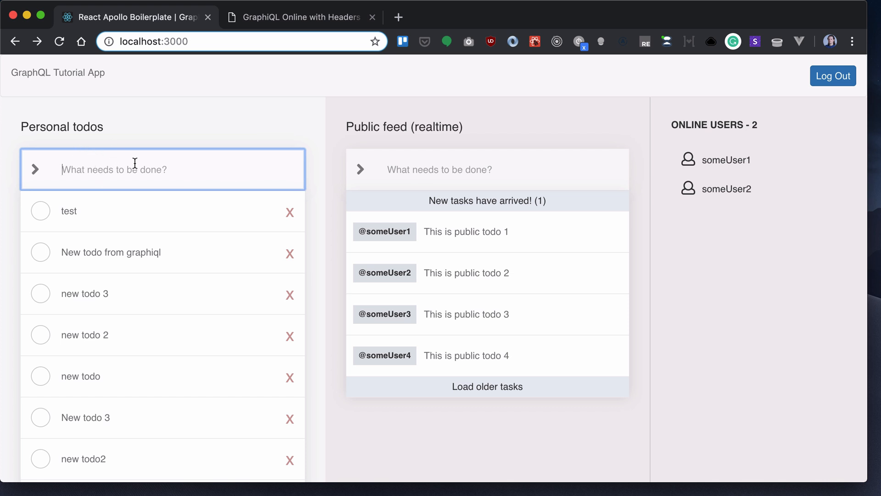
mouse_move(52, 193)
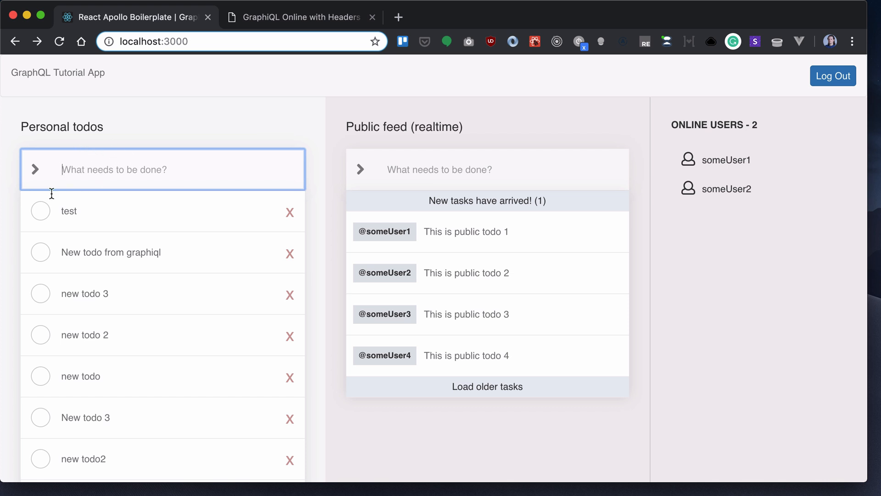
mouse_move(168, 146)
text(test2)
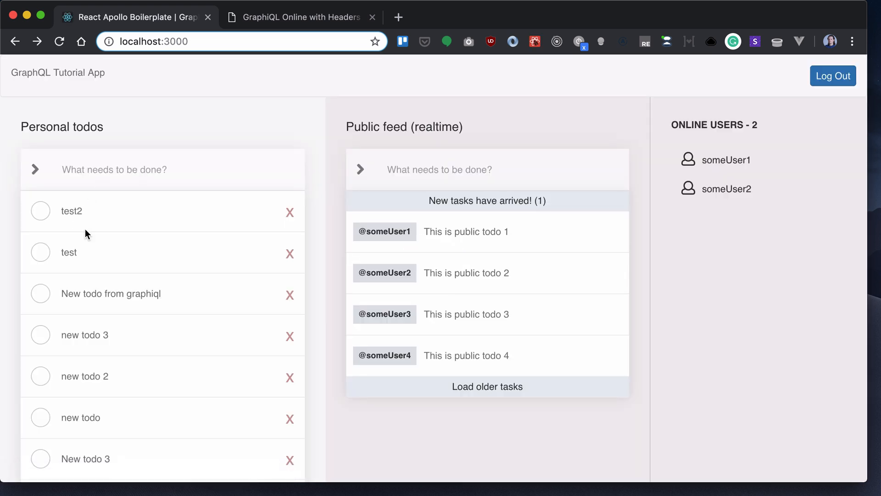
mouse_move(167, 229)
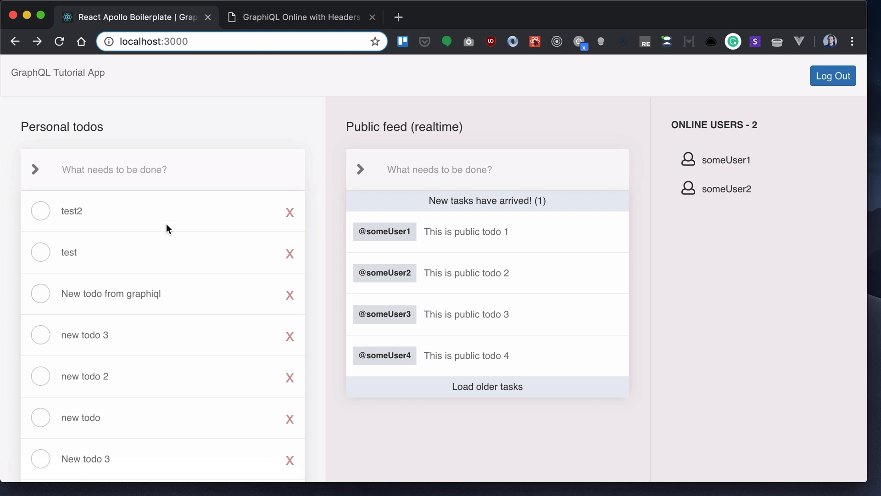
mouse_move(94, 224)
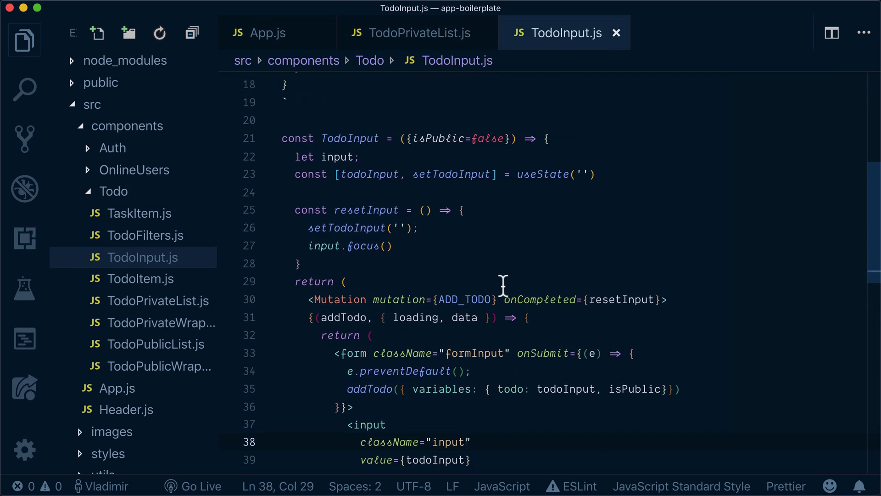
Add update={updateCache} to the <Mutation mutation={ADD_TODO}> element.
click(502, 299)
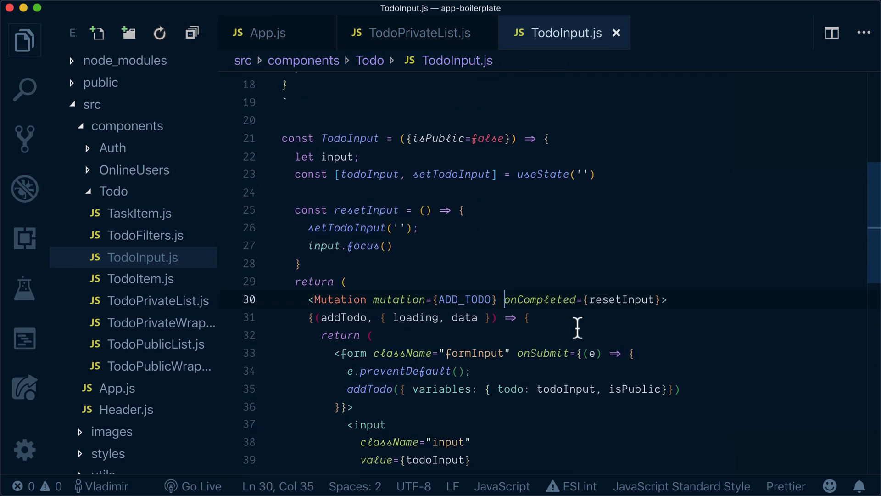
text(update={)
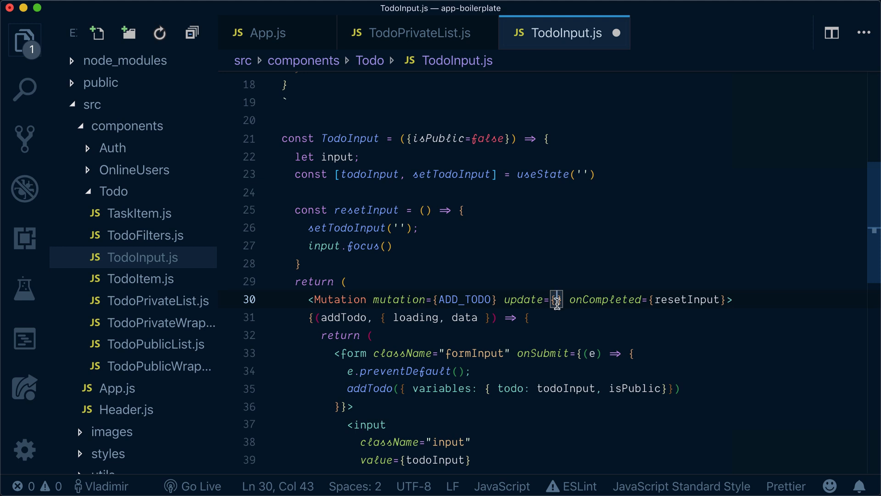
text(updateCache)
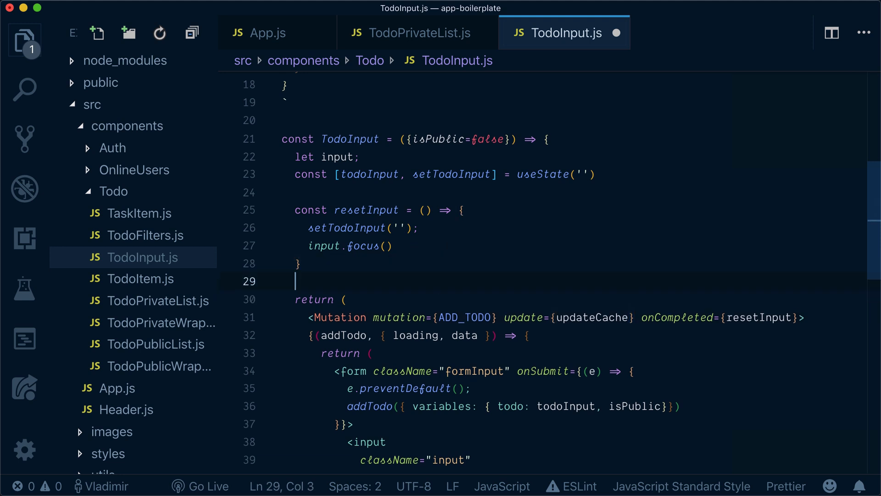
Start const updateCache = (cache, { data }) that returns null when isPublic.
text(const c)
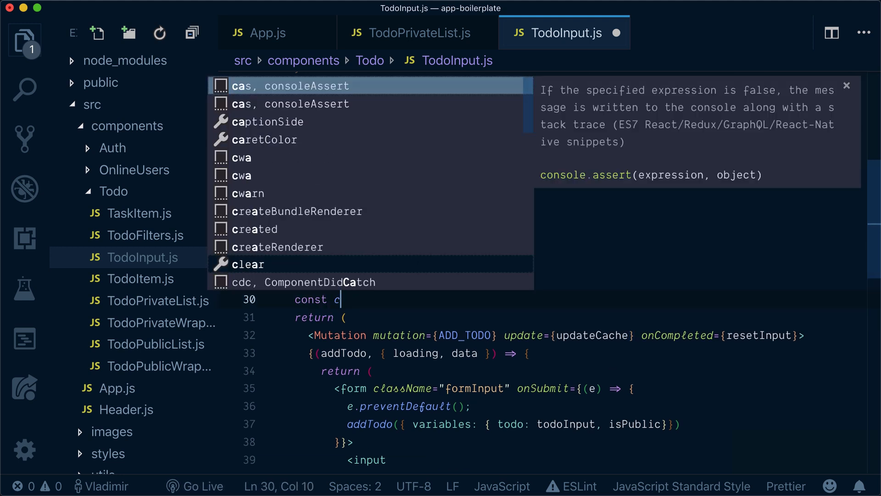
text(pdateCache =)
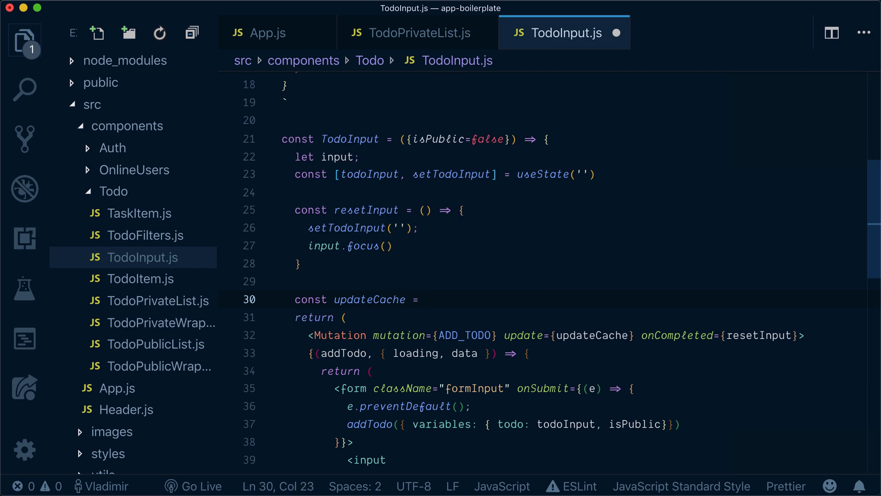
text((cache)
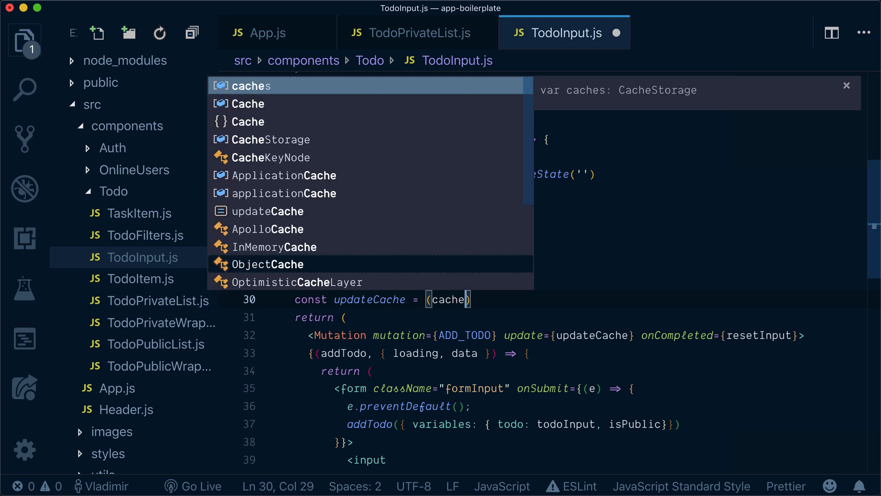
text(, da)
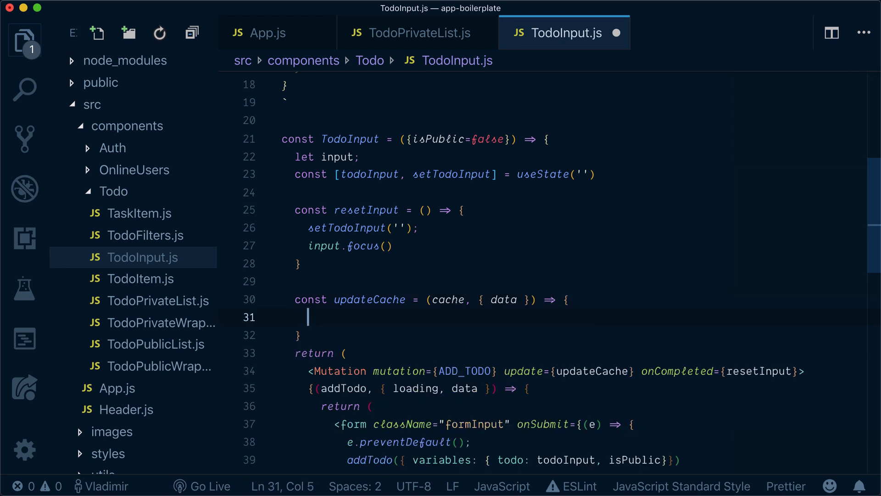
text(if (isPublic)
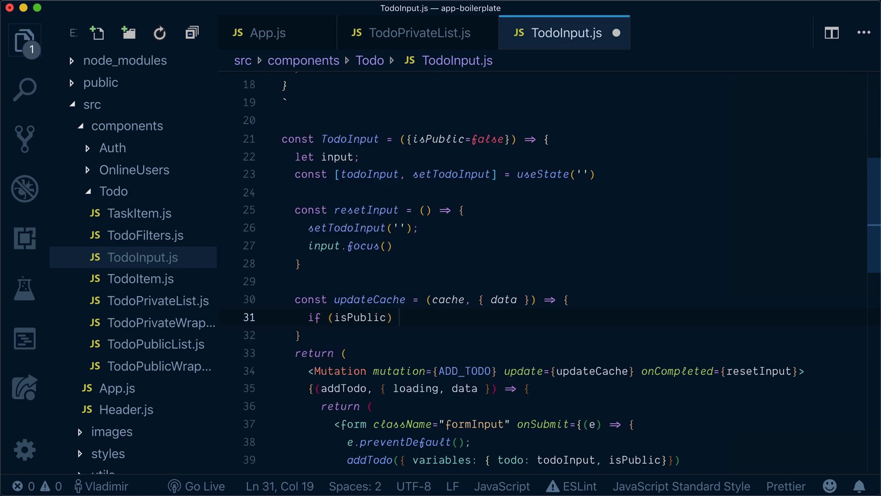
text(return)
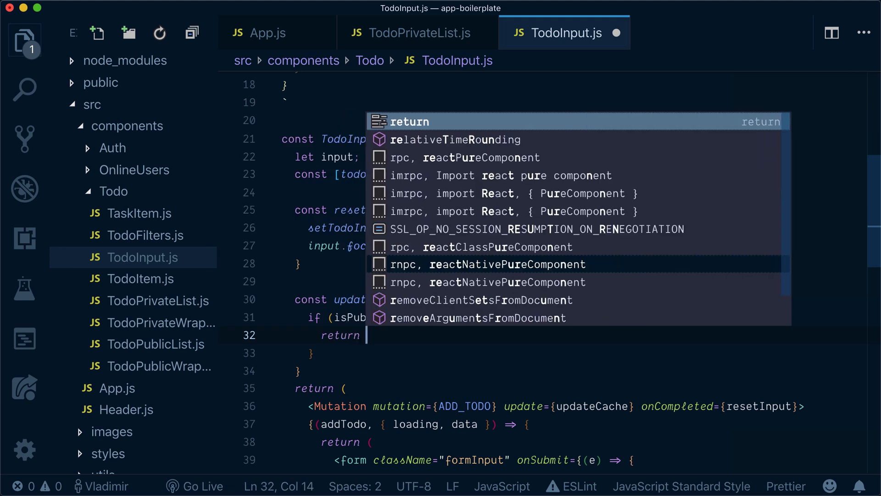
text(null;)
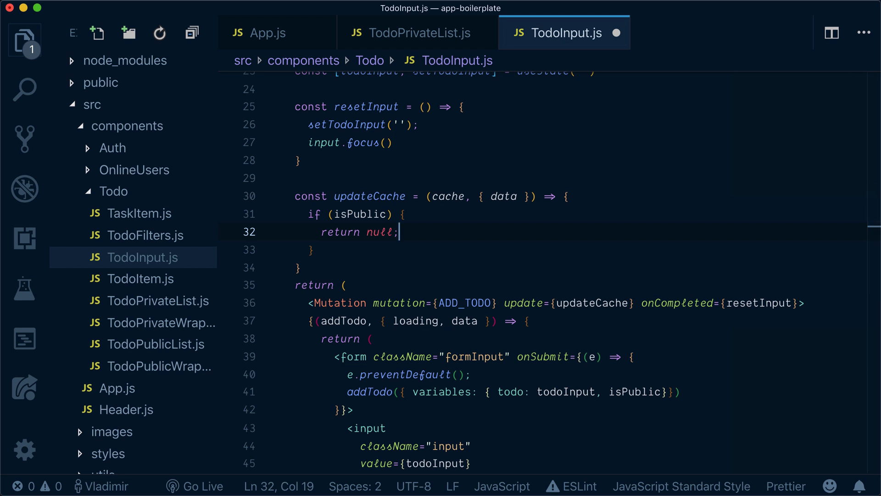
mouse_move(389, 259)
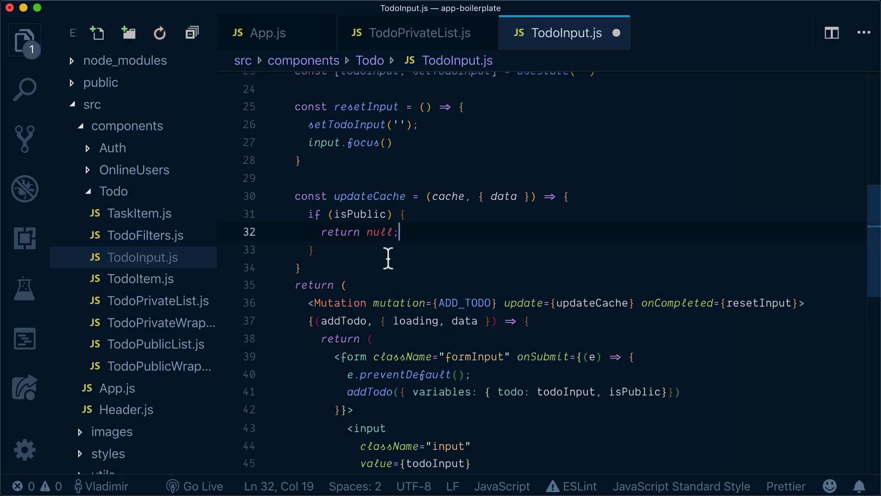
key(Enter)
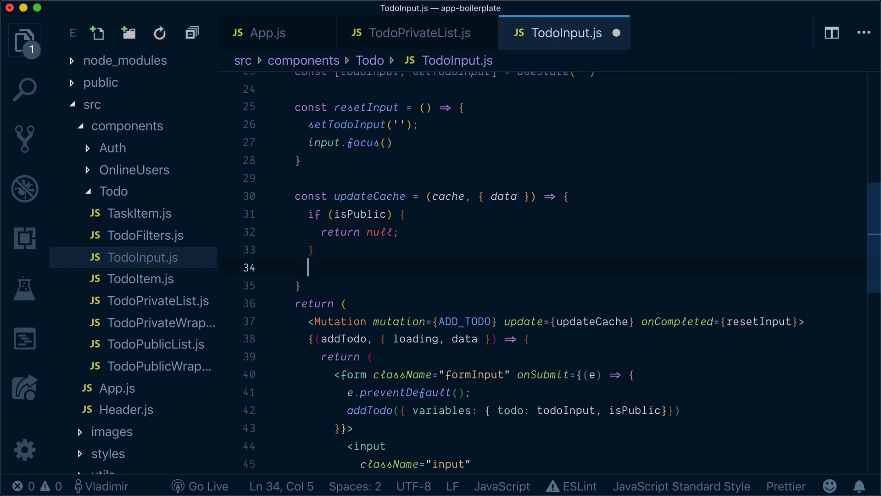
Assign existingTodos = cache.readQuery({ query: GET_MY_TODOS }) inside updateCache.
text(const)
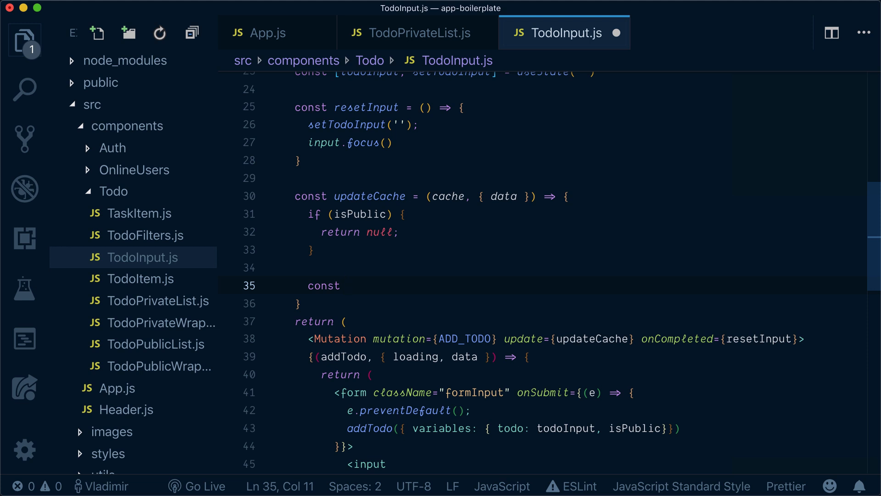
text(existi)
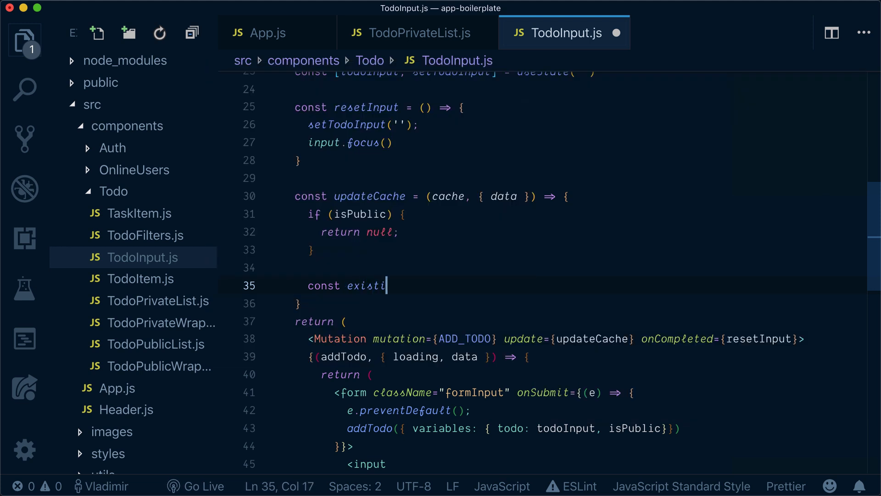
text(ng)
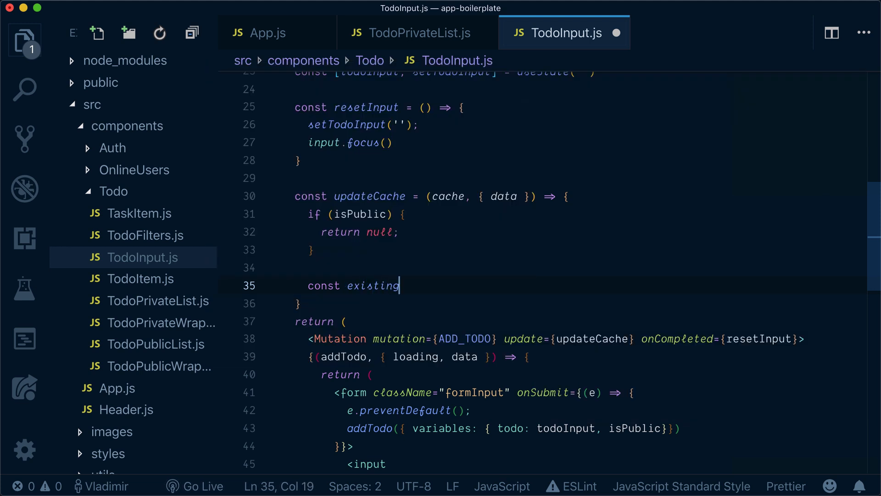
text(Todos =)
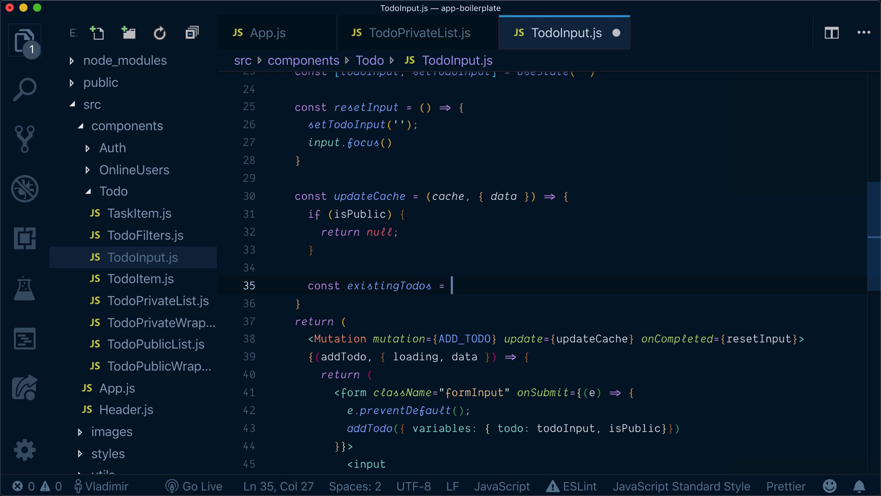
text(cache)
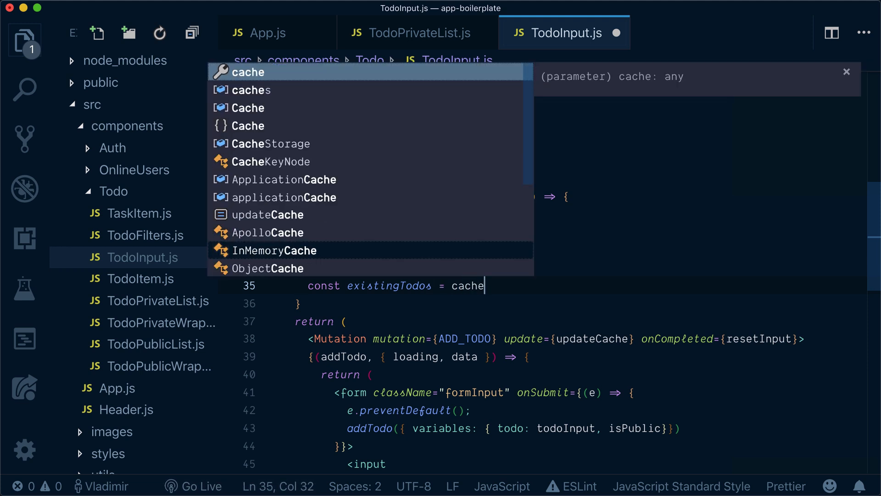
text(.req)
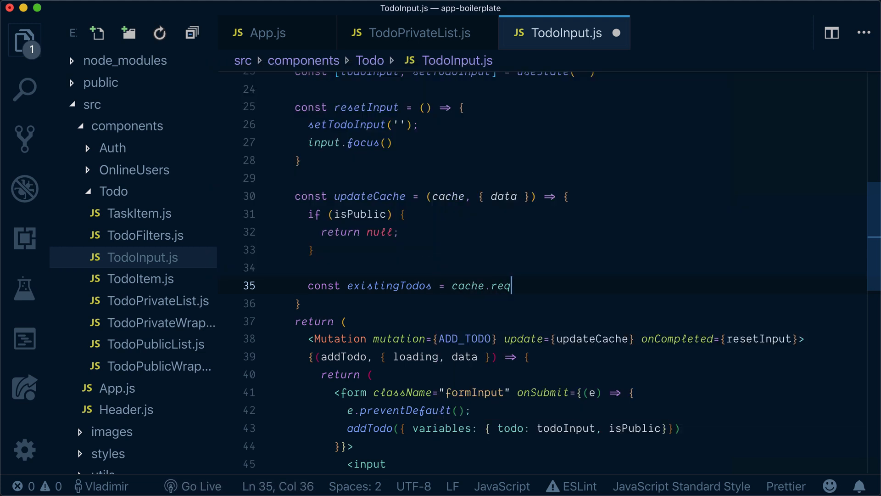
text(dQuery)
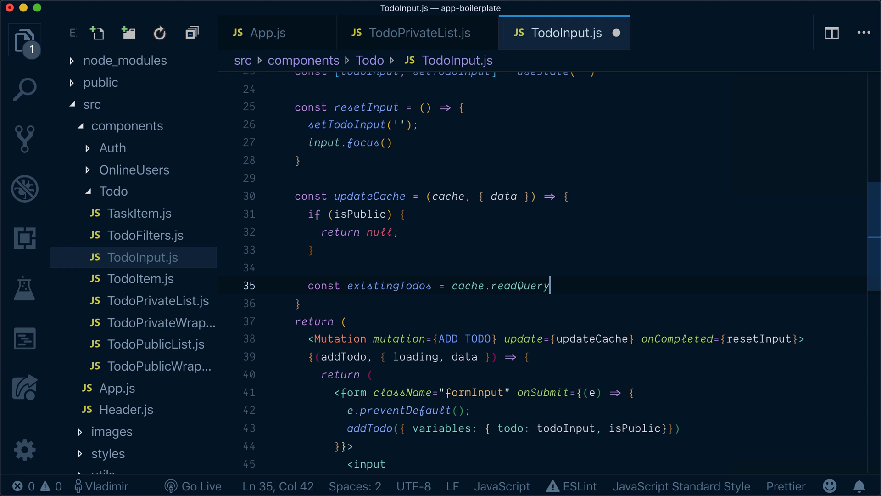
text(){)
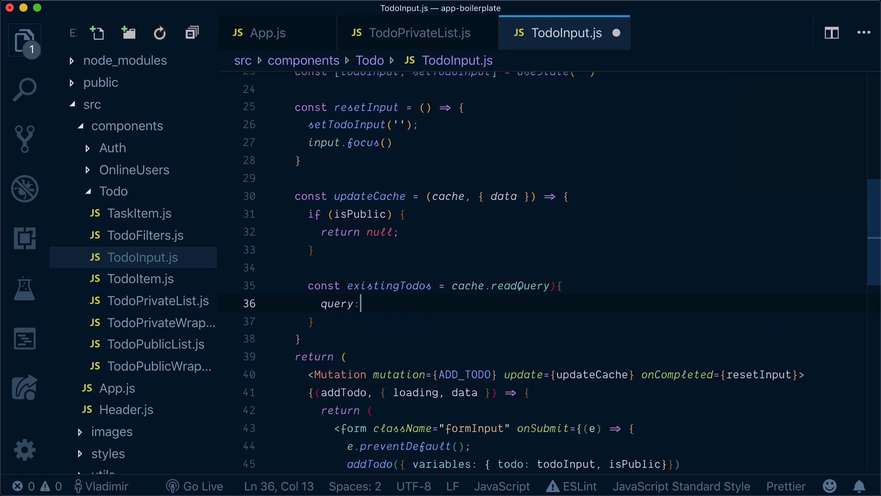
text(GET_M)
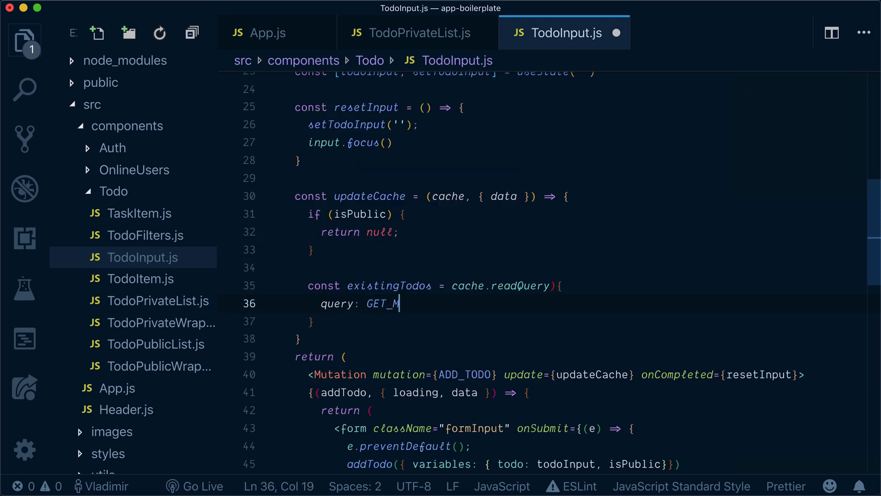
text(Y_TDOS)
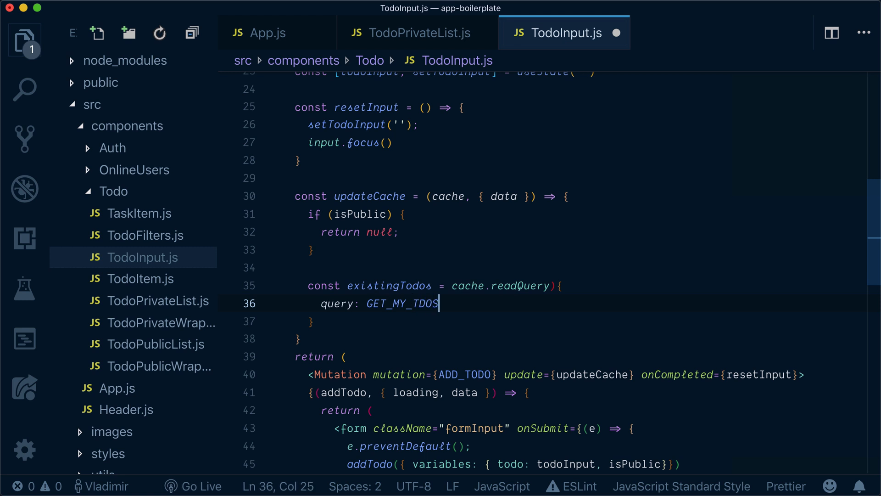
text(S)
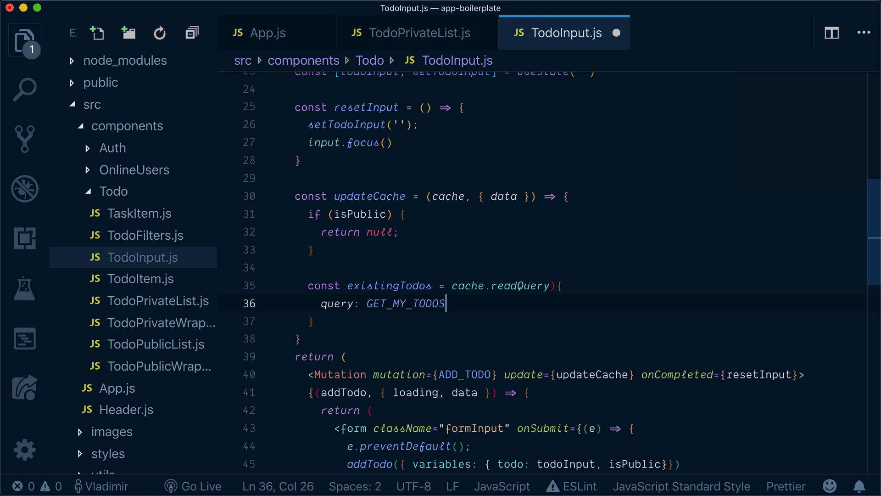
click(341, 303)
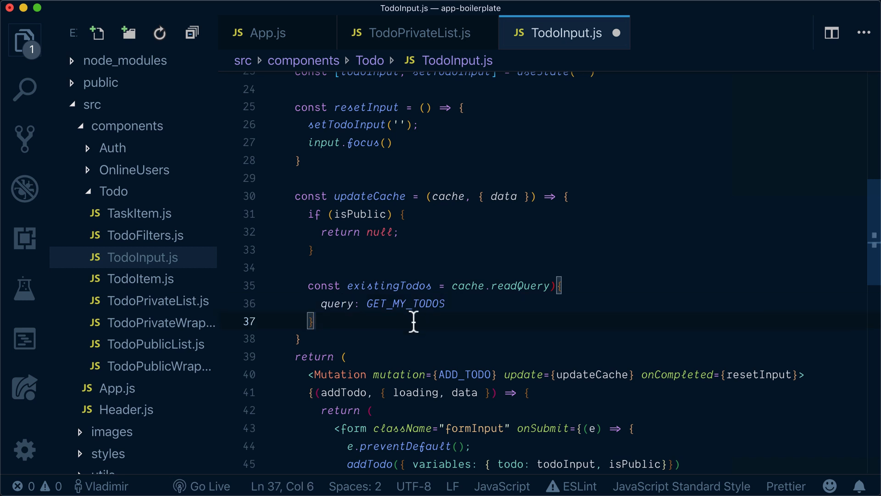
text(const newTodo)
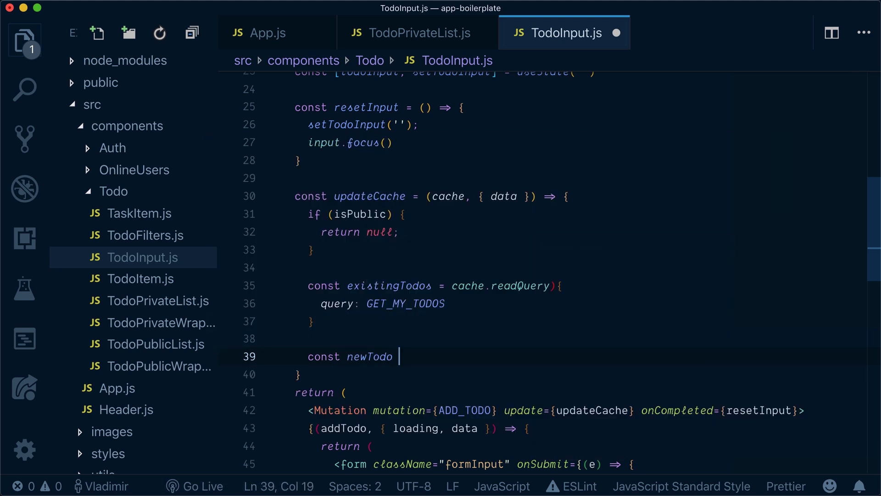
Set newTodo to data.insert_todos.returning[0] and begin a cache call below it.
text(= data.ins)
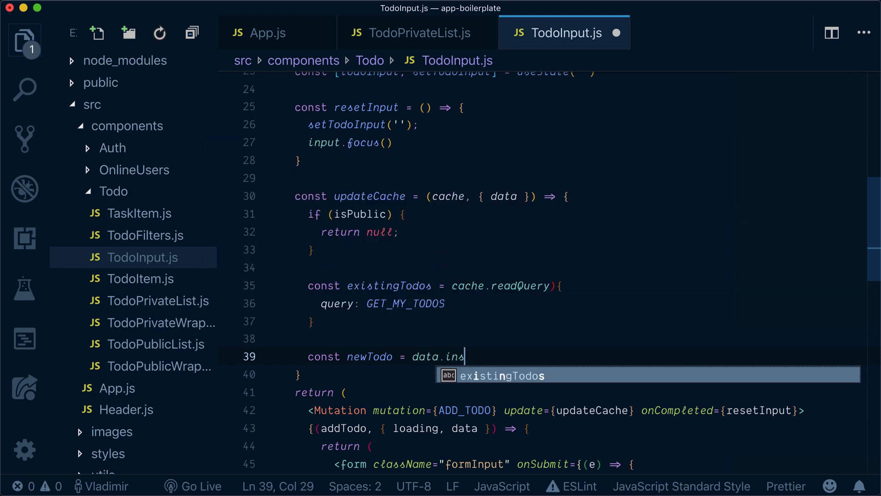
text(ert_)
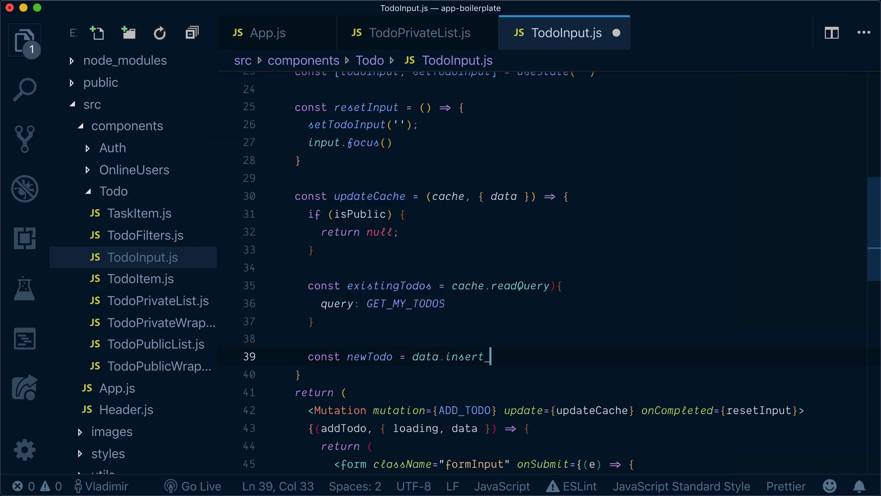
text(o)
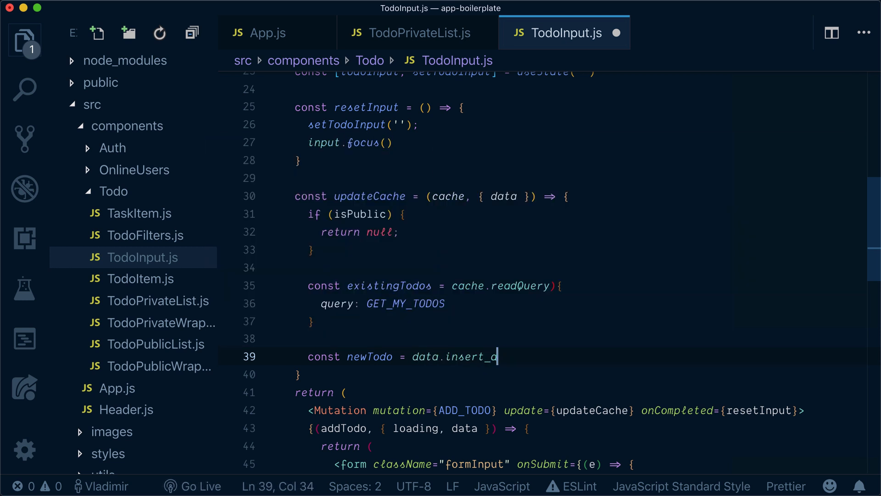
text(odos)
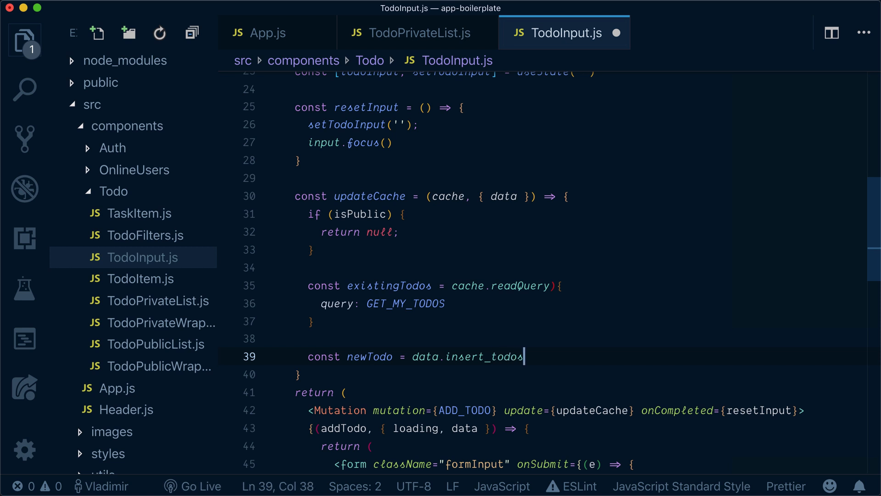
text(.returning[])
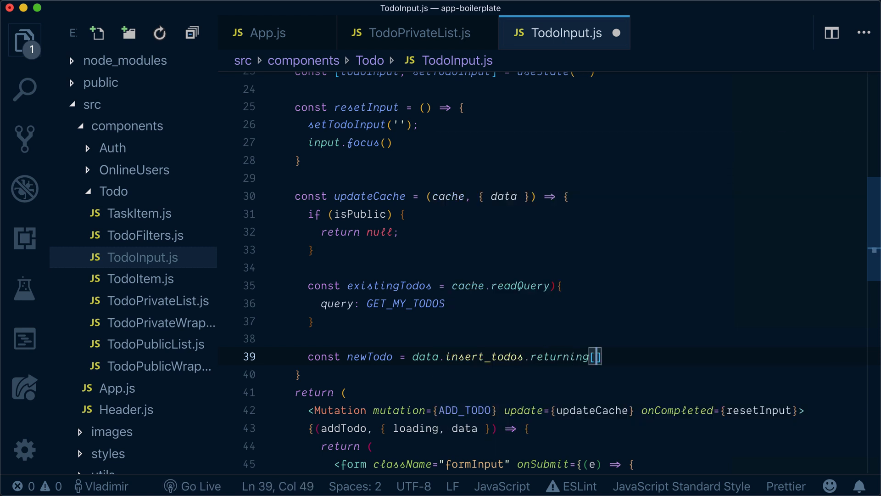
text(0];)
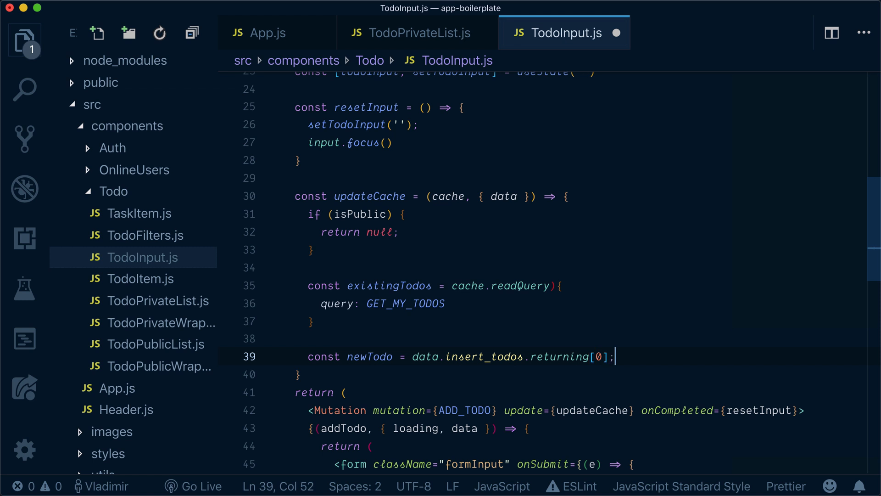
text(c)
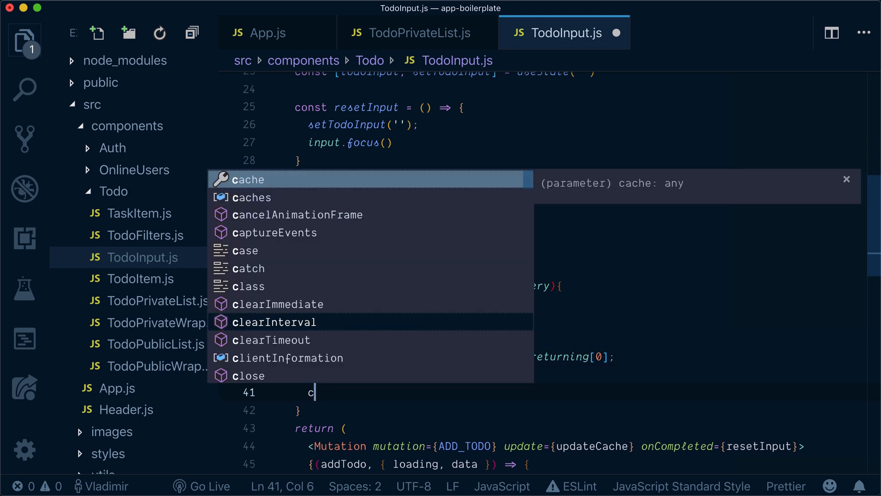
text(ache.)
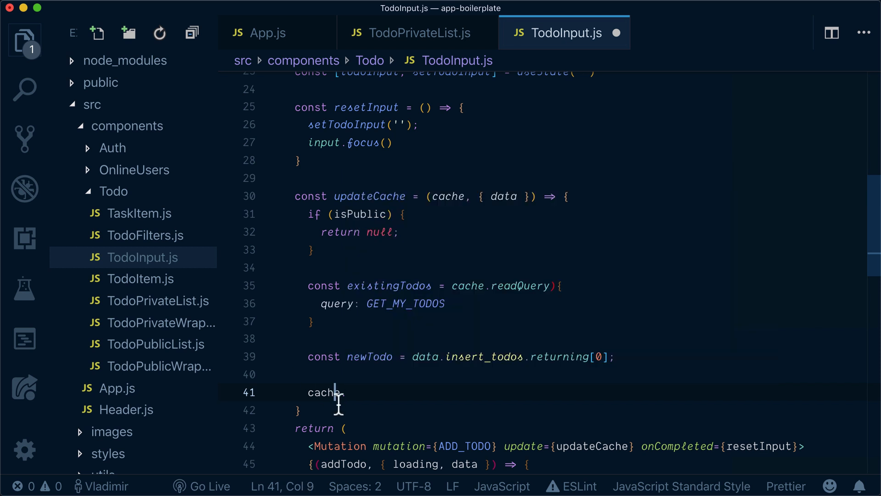
text(.)
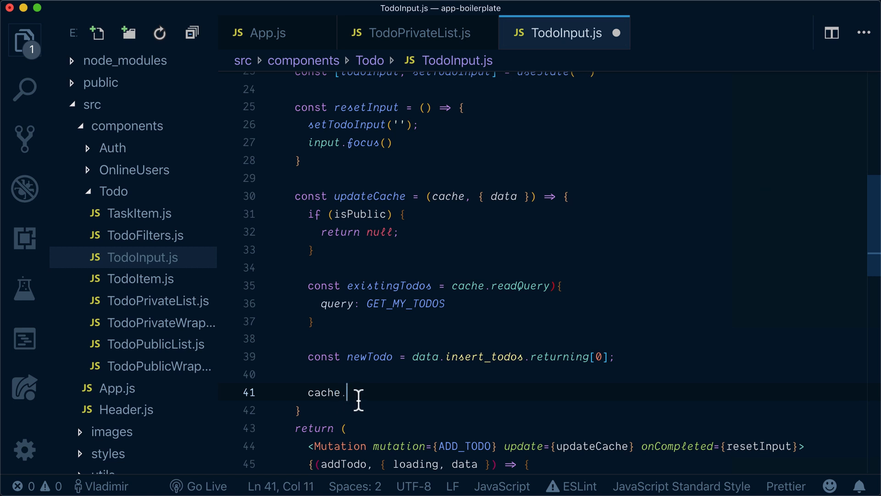
mouse_move(406, 382)
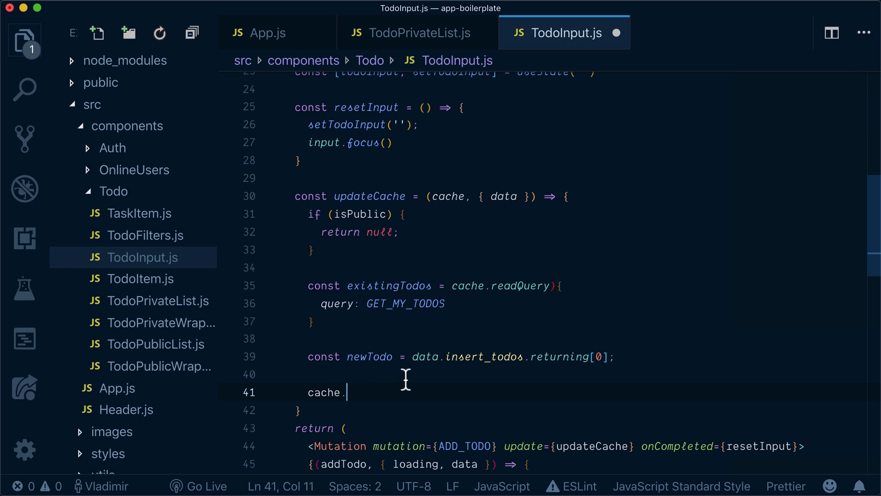
mouse_move(512, 363)
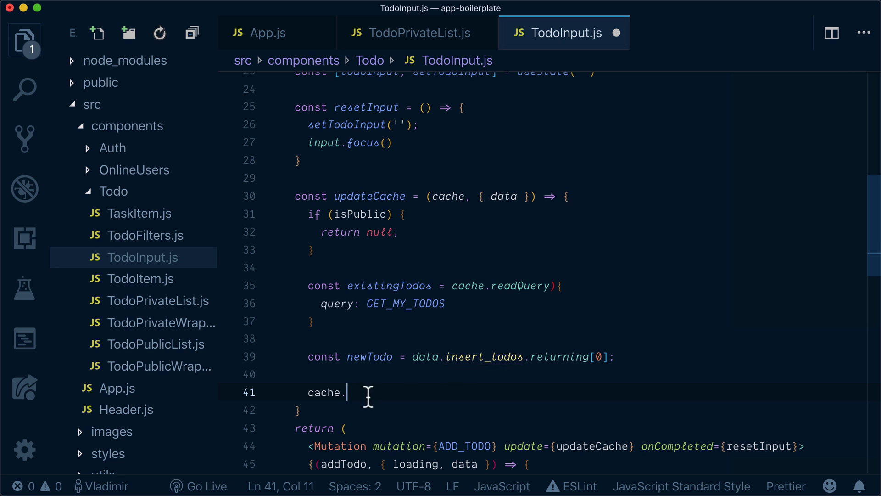
Call cache.writeQuery with query GET_MY_TODOS and todos [newTodo, ...existingTodos.todos].
text(write)
text(query:)
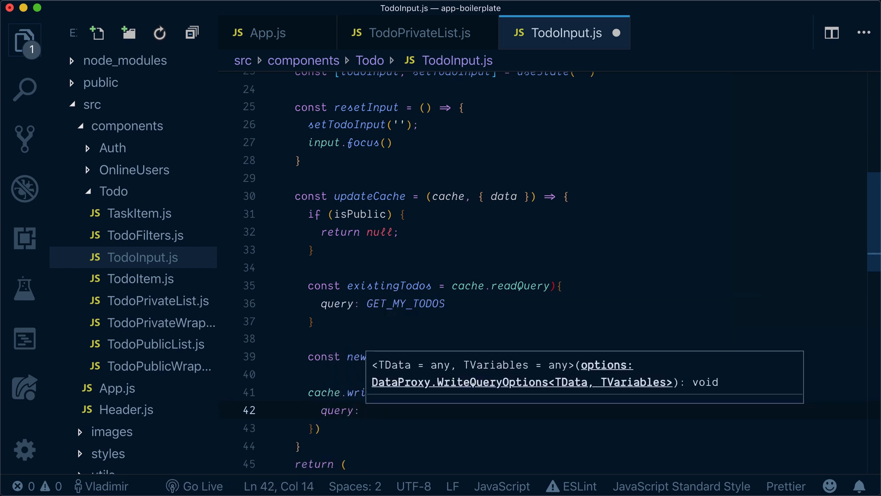
text(GET_)
text(data:)
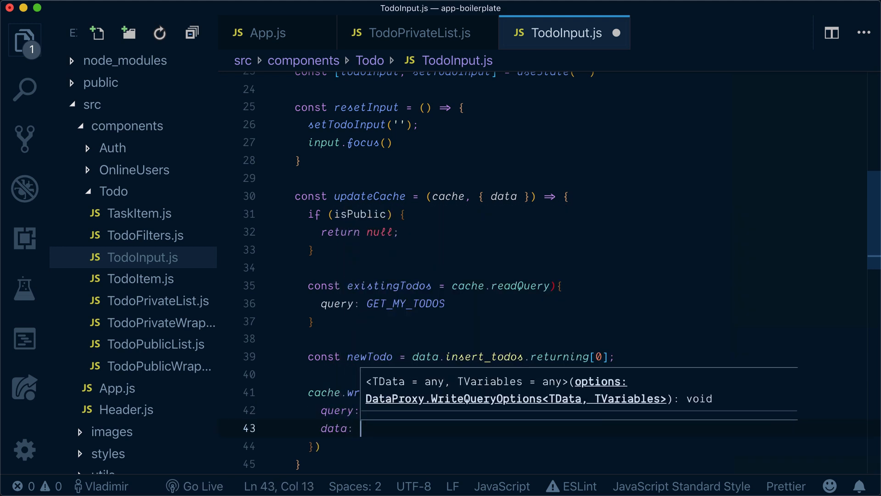
text(todos)
text(.)
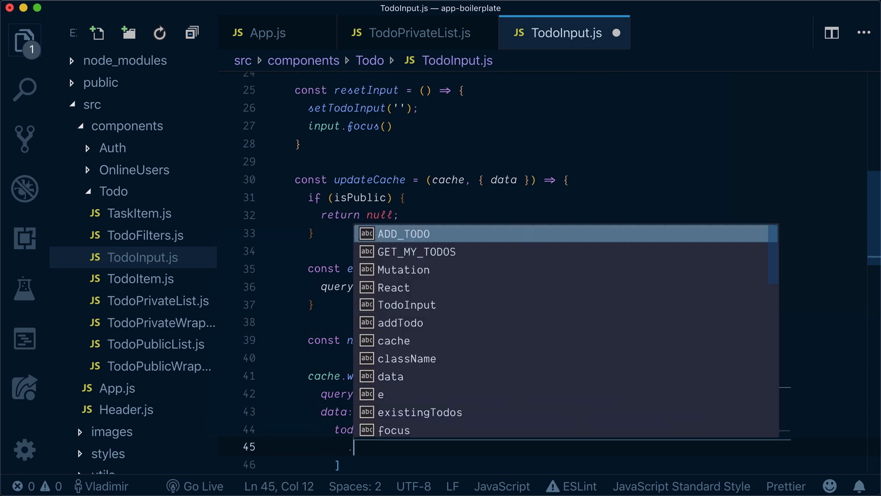
text(newTodo,)
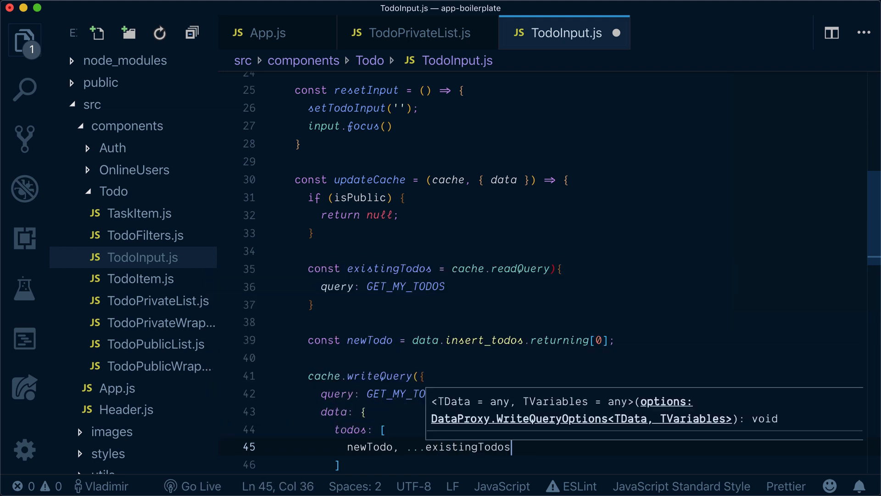
text(.todos)
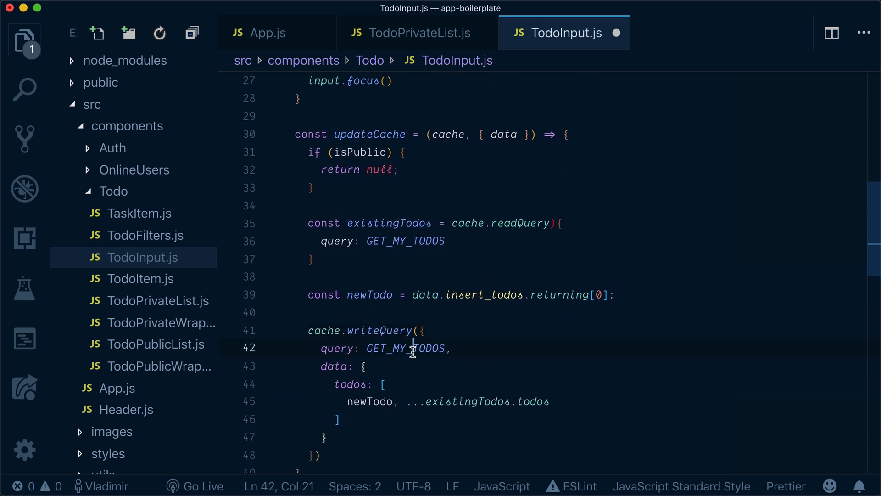
Add import { GET_MY_TODOS } from './TodoPrivateList' to TodoInput.js, then open TodoPrivateList.js.
scroll(up, 3)
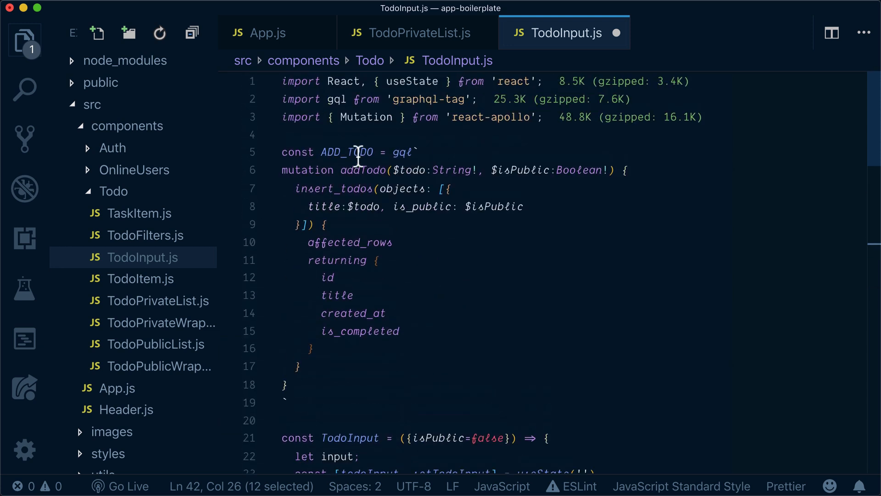
text(impport { GET_MY_TODOS)
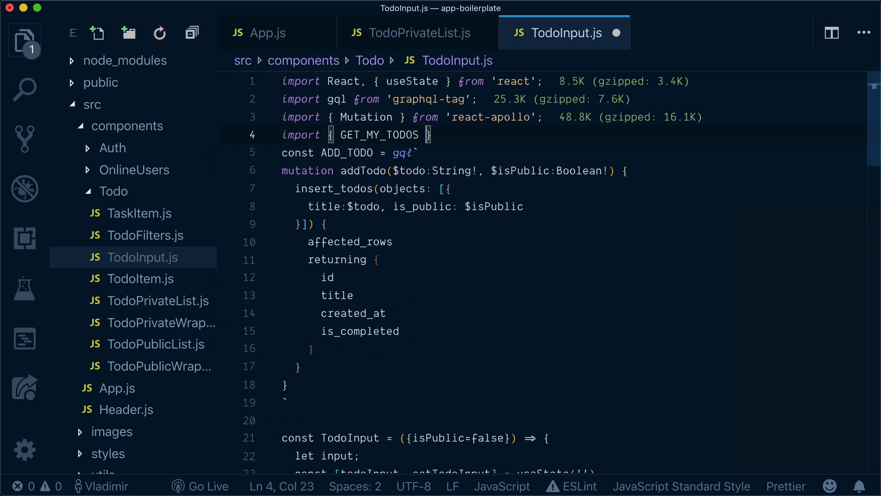
text(from './TodoP)
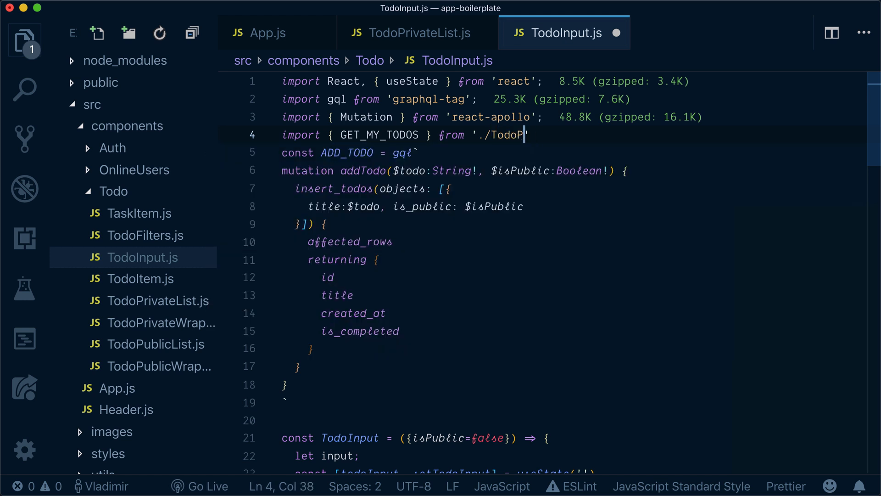
text(rivateList)
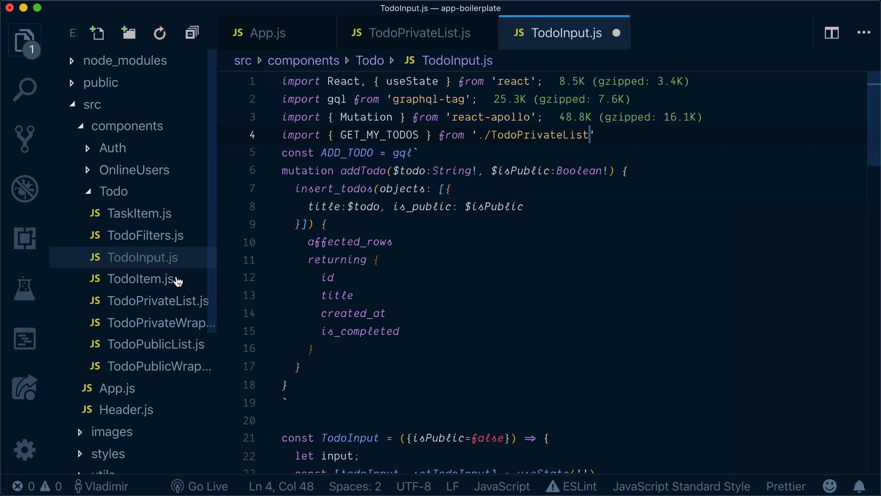
click(157, 301)
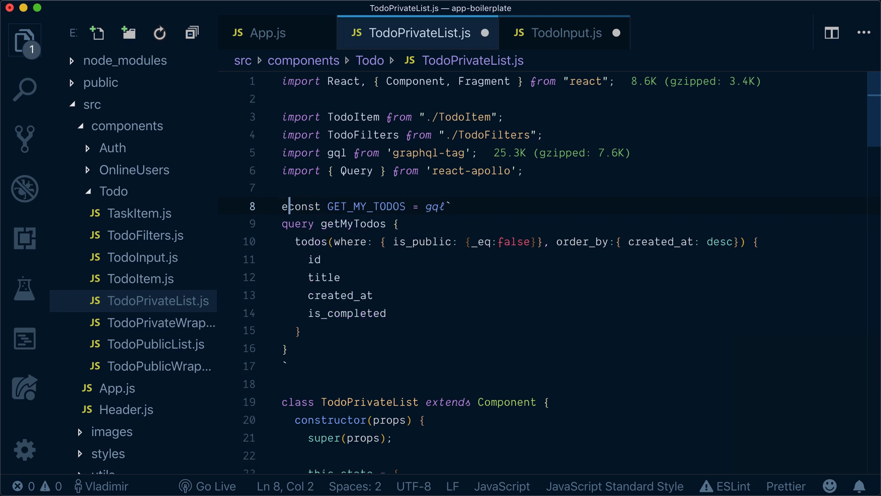
Export the GET_MY_TODOS query in TodoPrivateList.js and return to TodoInput.js.
text(export)
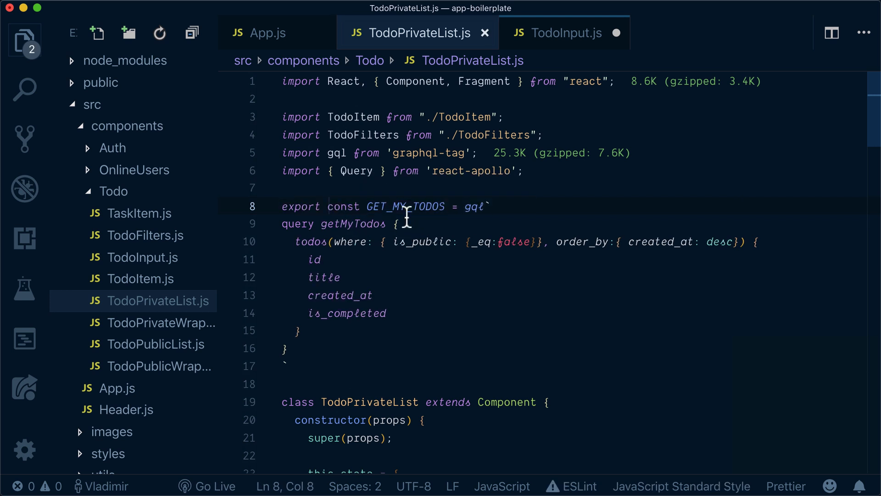
click(565, 33)
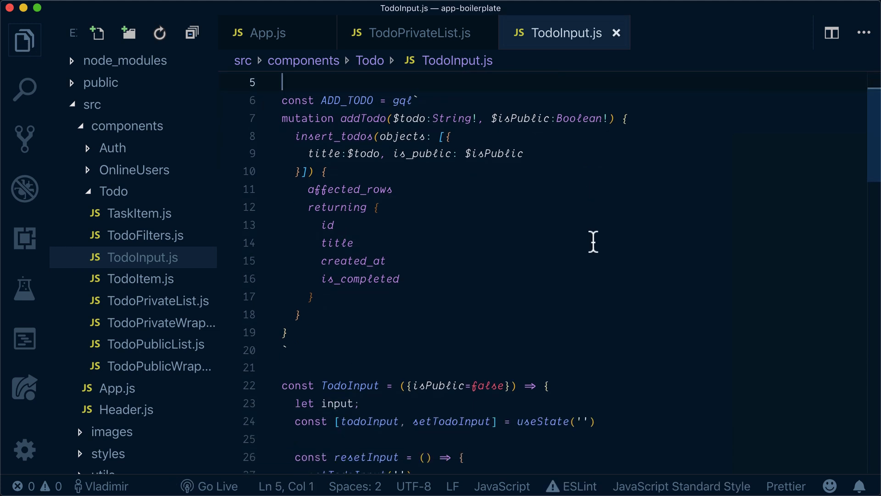
scroll(down, 3)
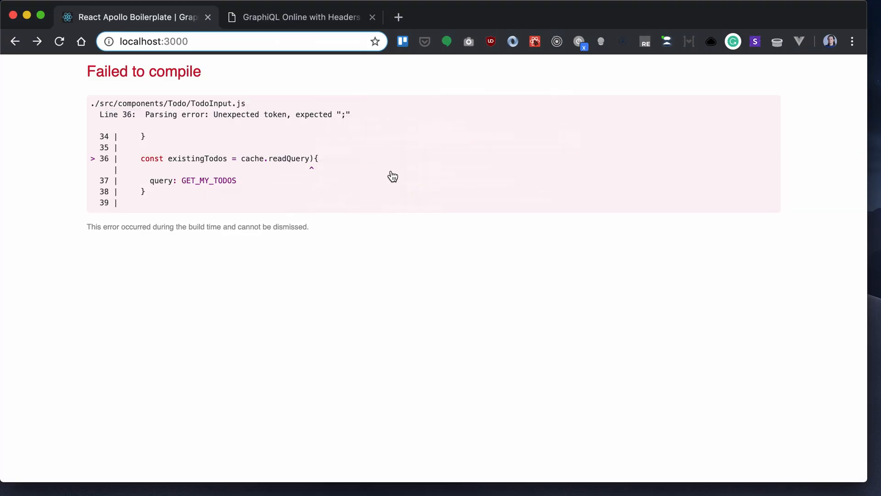
mouse_move(348, 173)
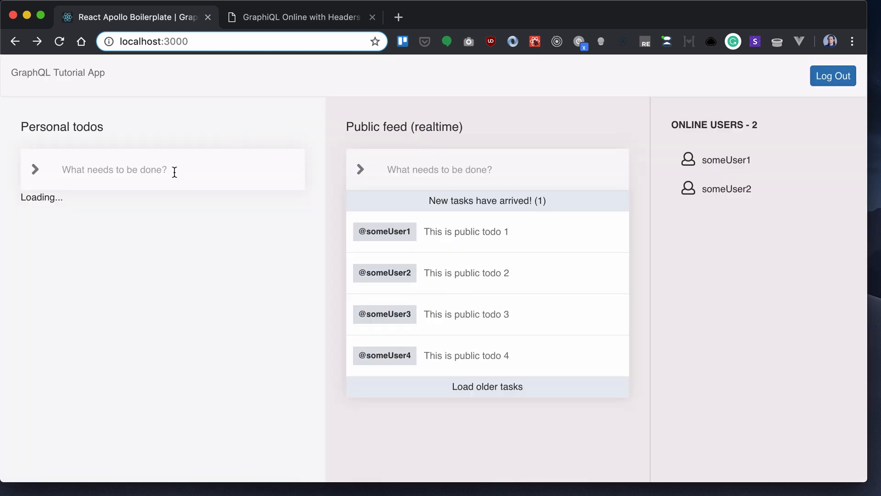
Submit 'test3' as a new personal todo.
text(tes)
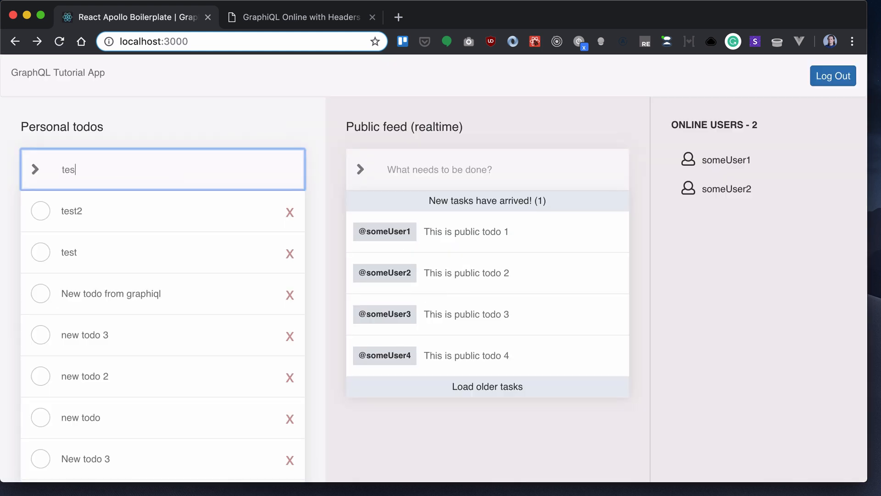
key(Enter)
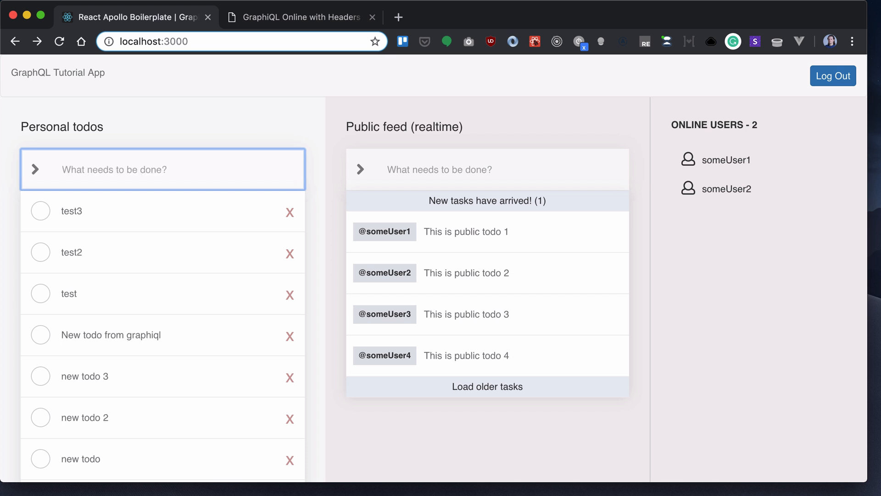
mouse_move(88, 195)
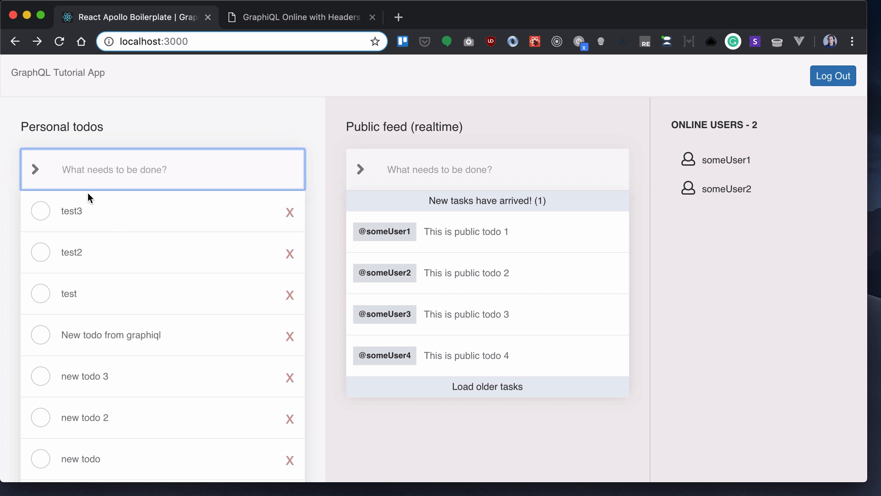
mouse_move(238, 236)
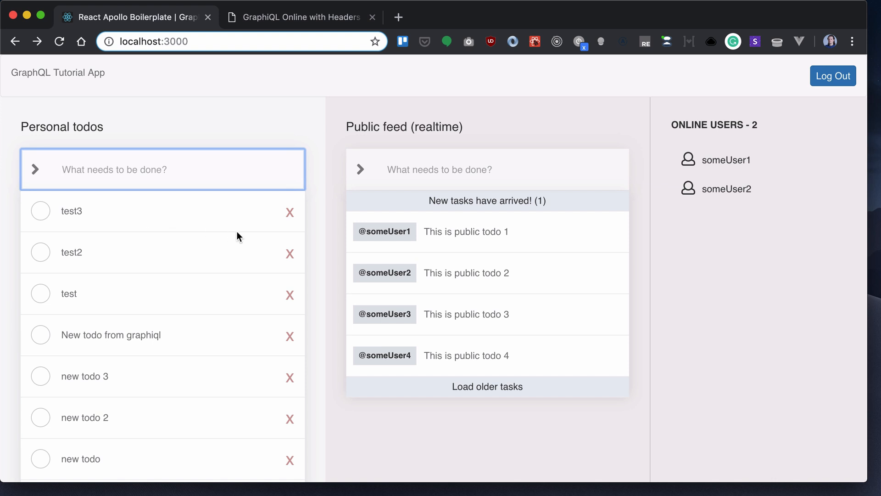